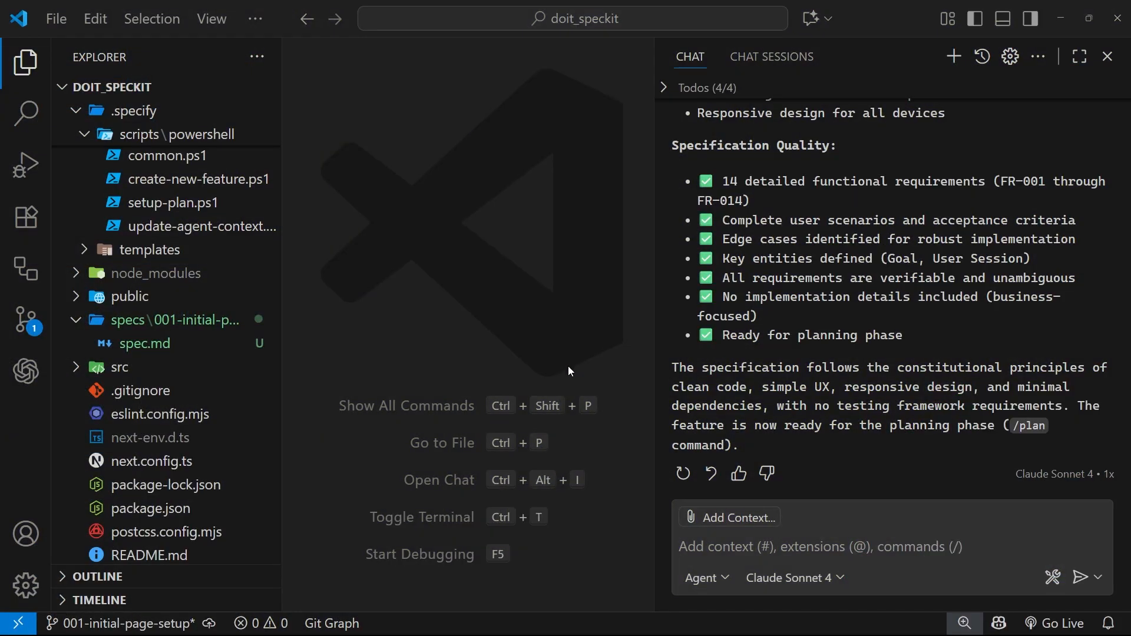
mouse_move(144, 344)
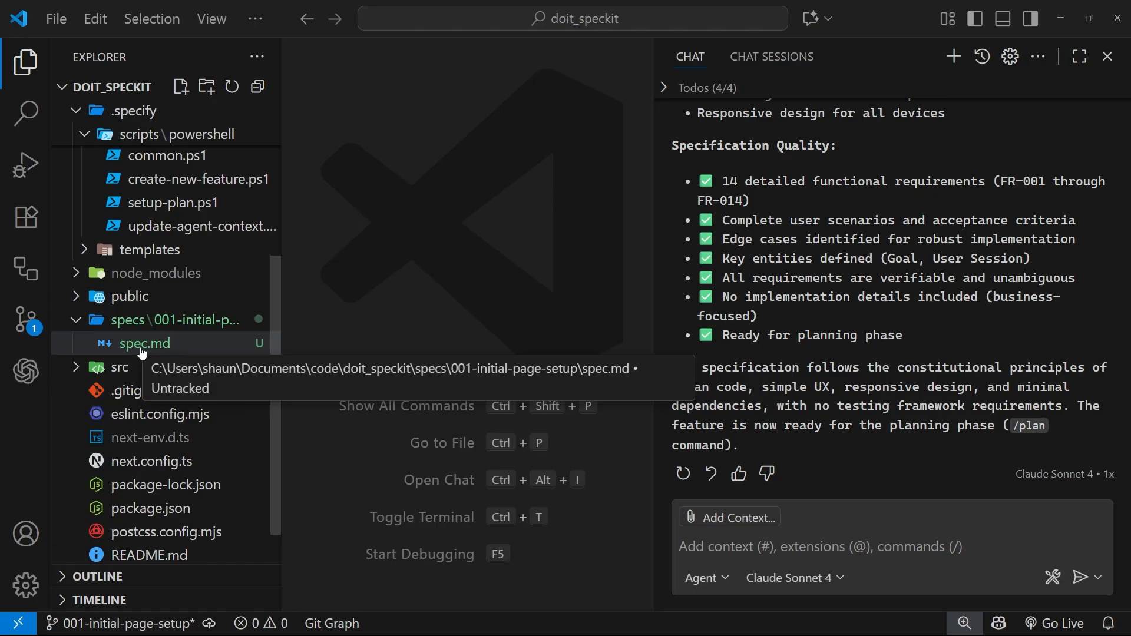
mouse_move(191, 319)
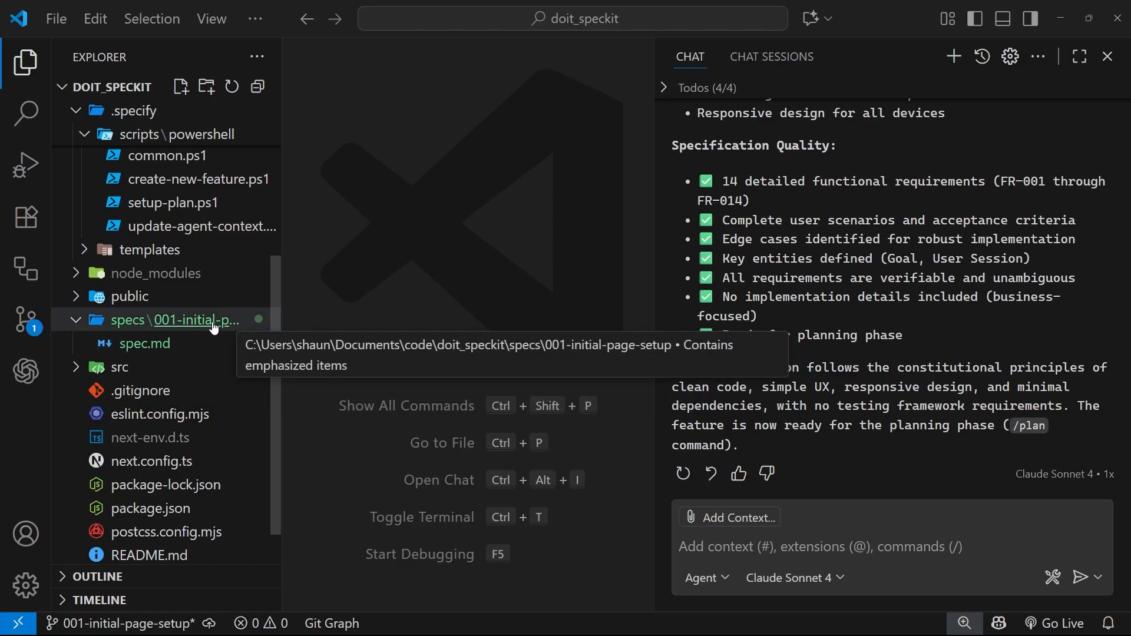
mouse_move(203, 343)
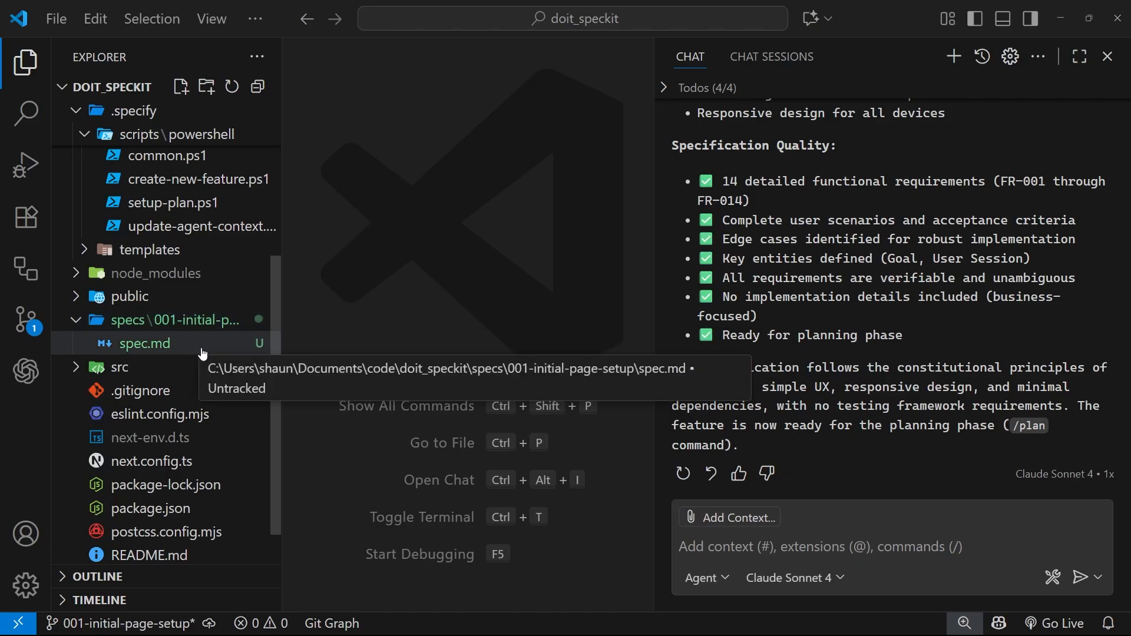
mouse_move(299, 565)
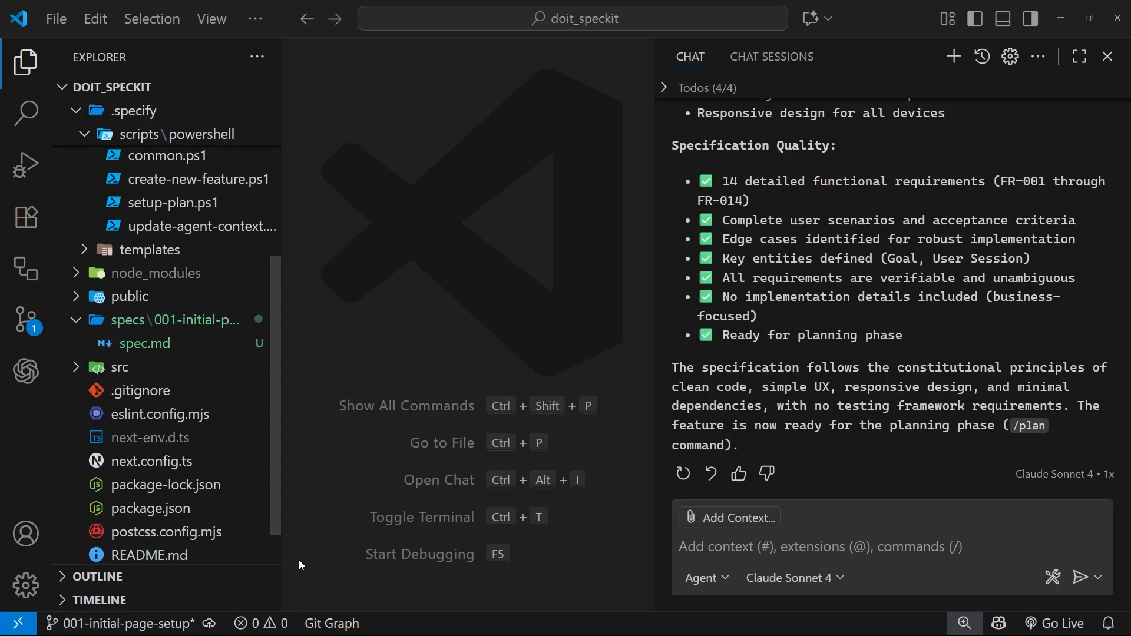
mouse_move(395, 420)
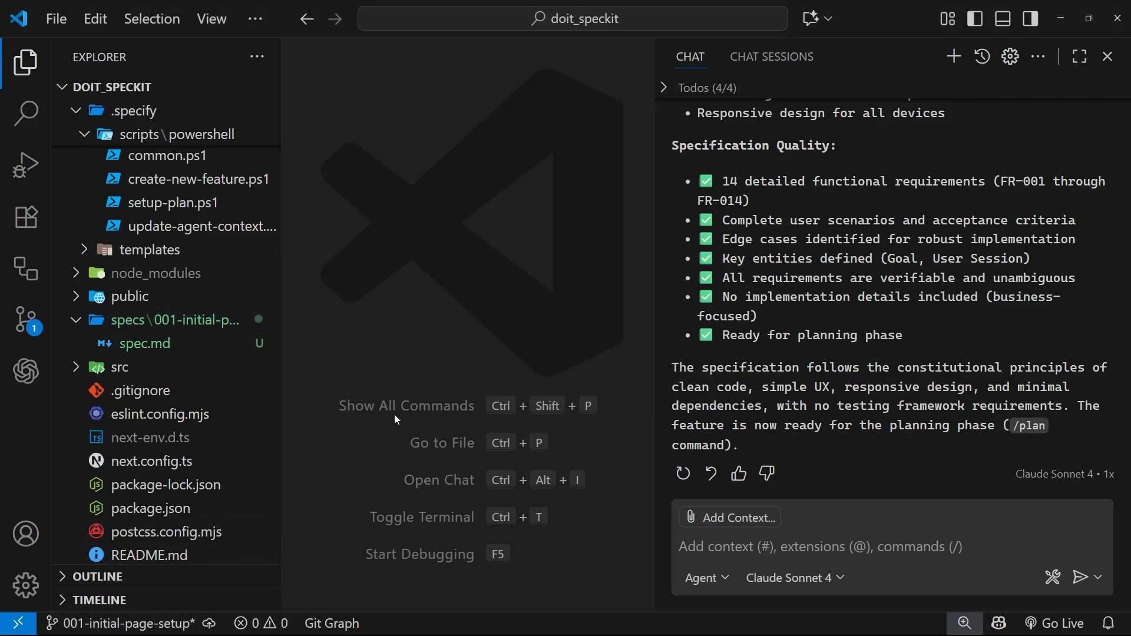
mouse_move(475, 354)
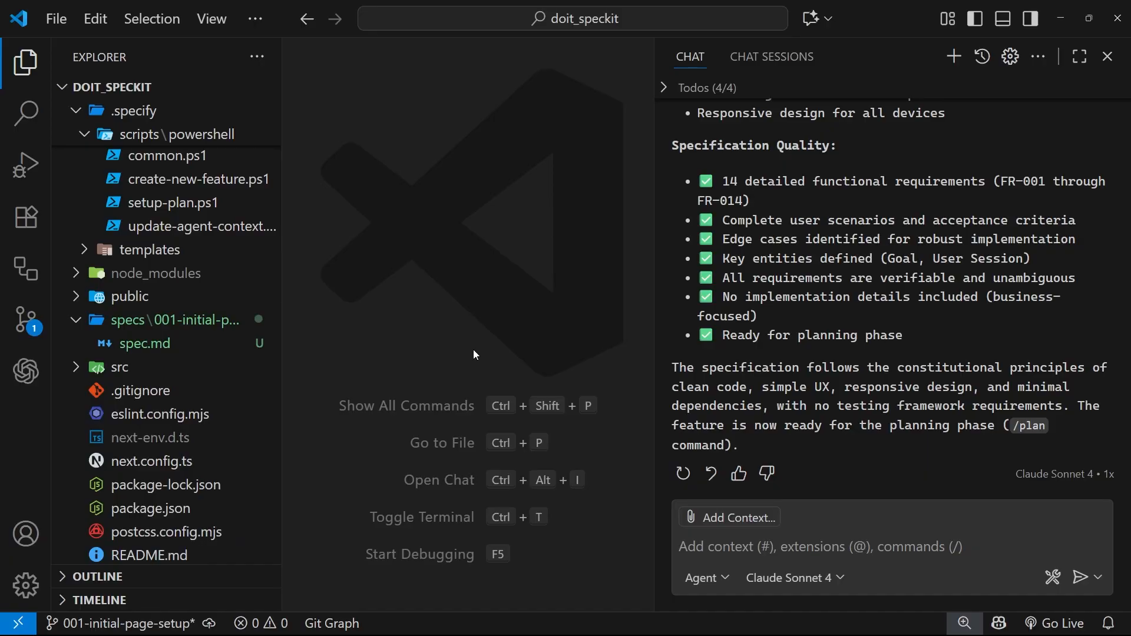
mouse_move(455, 336)
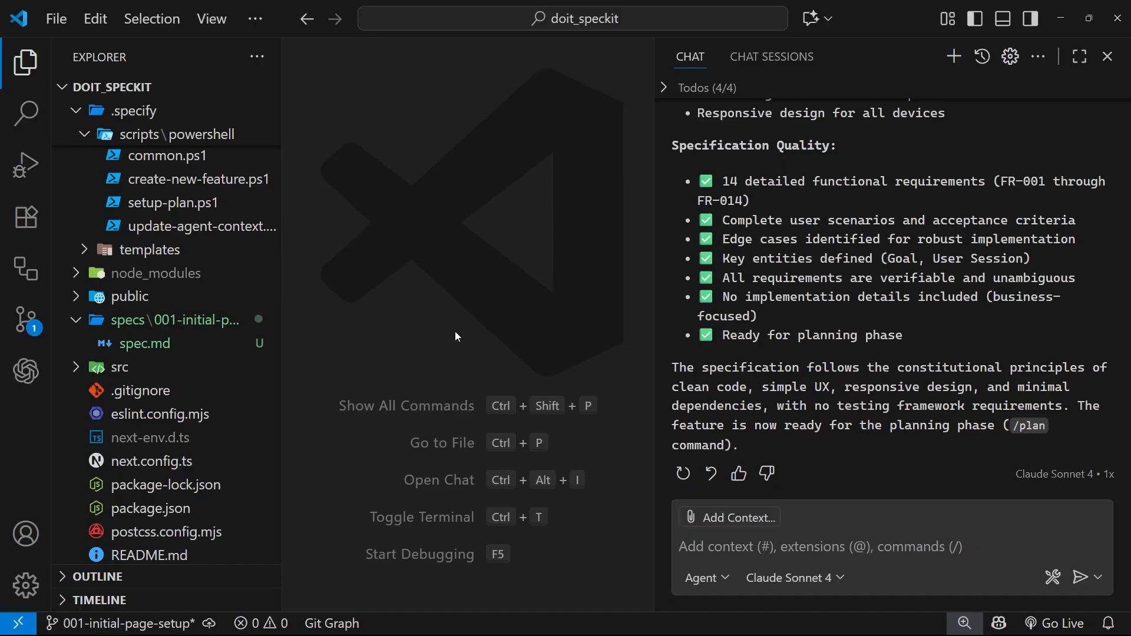
mouse_move(350, 394)
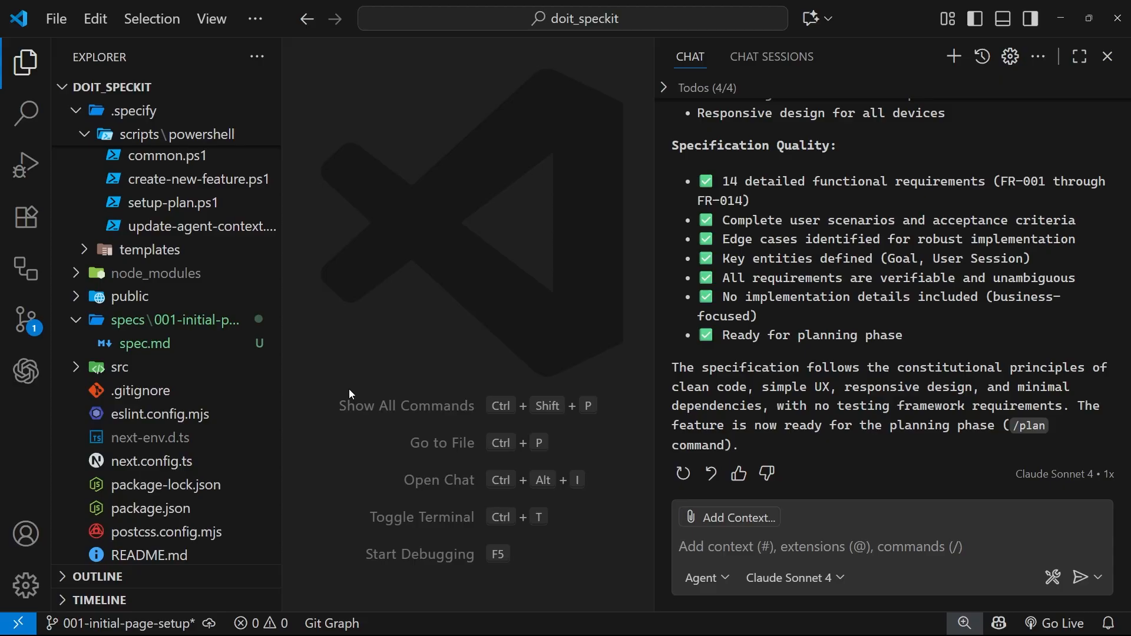
mouse_move(514, 376)
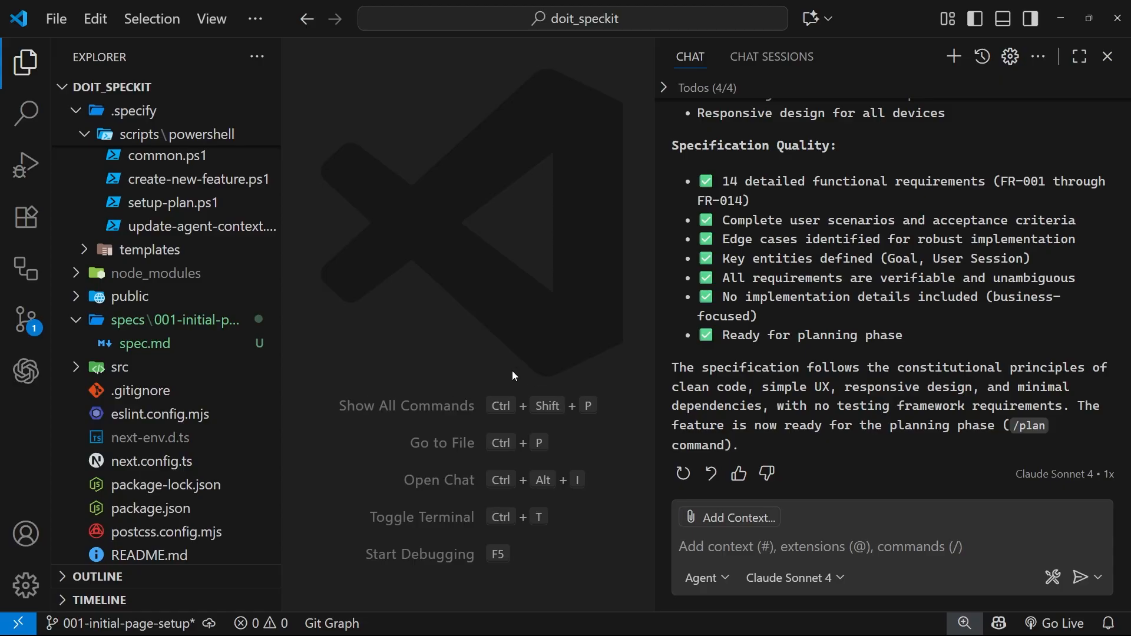
mouse_move(509, 367)
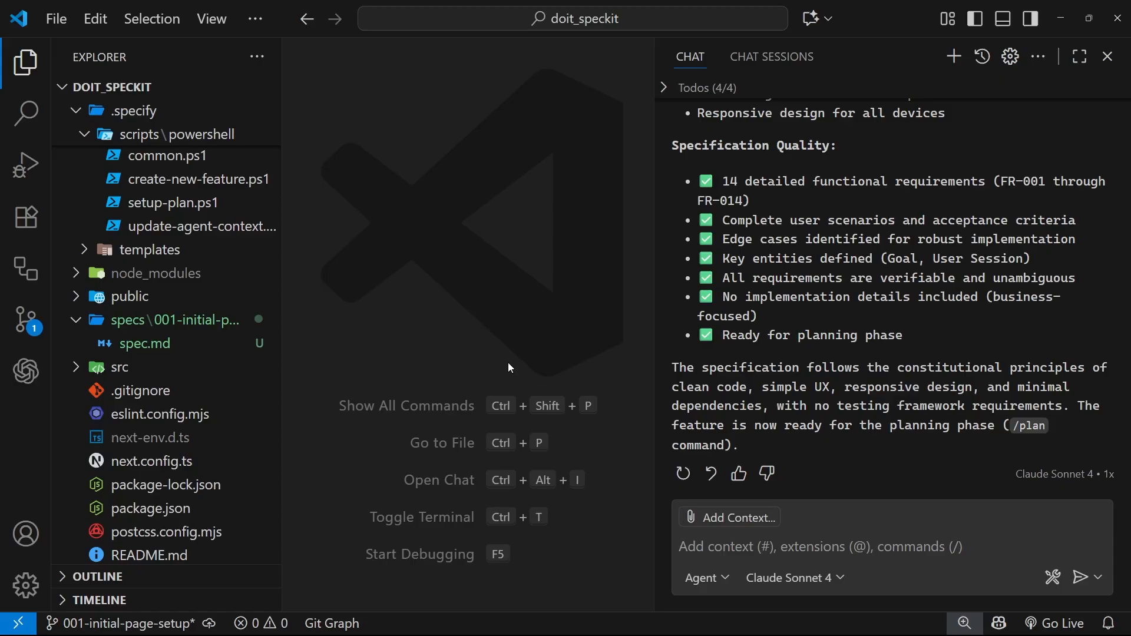
mouse_move(391, 93)
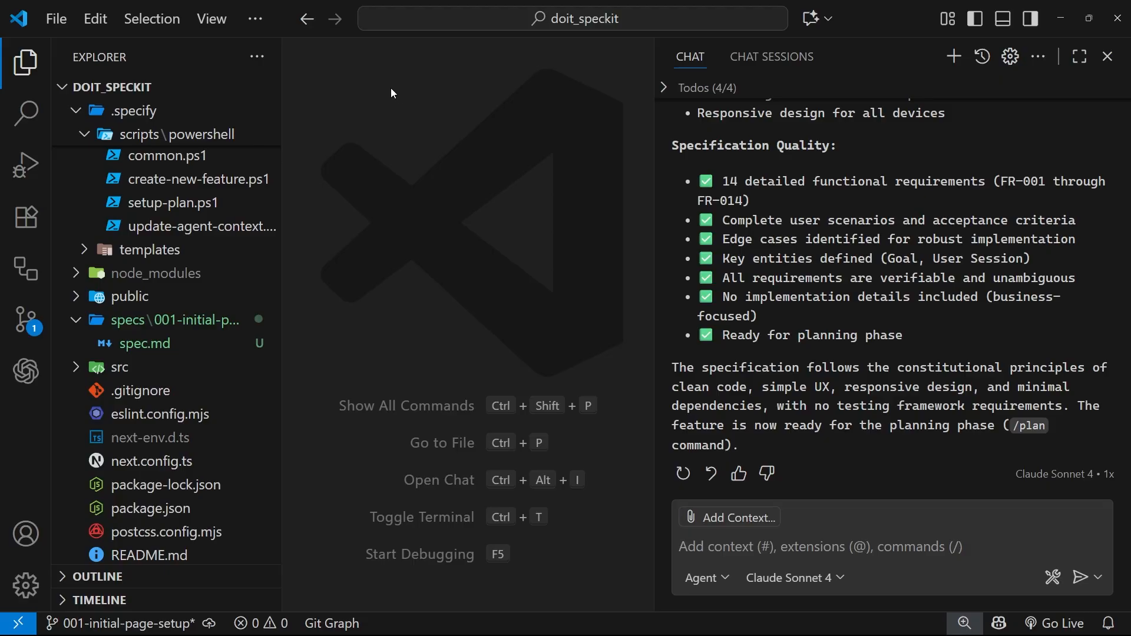
- Collapse the Explorer sidebar and read through the agent's spec.md summary in chat
click(26, 63)
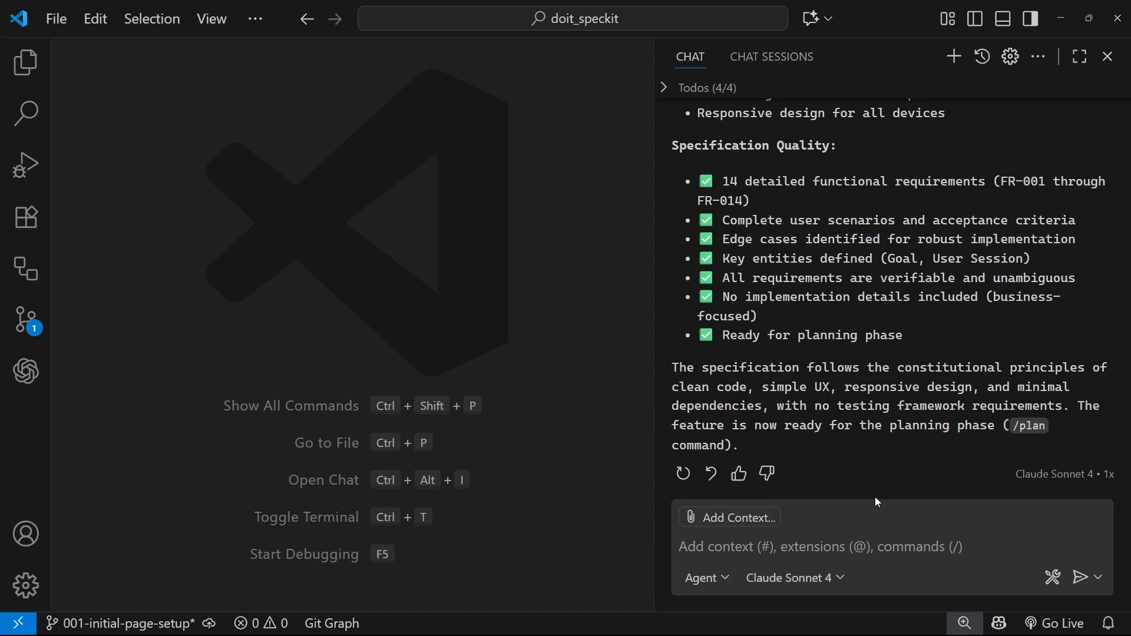
mouse_move(978, 395)
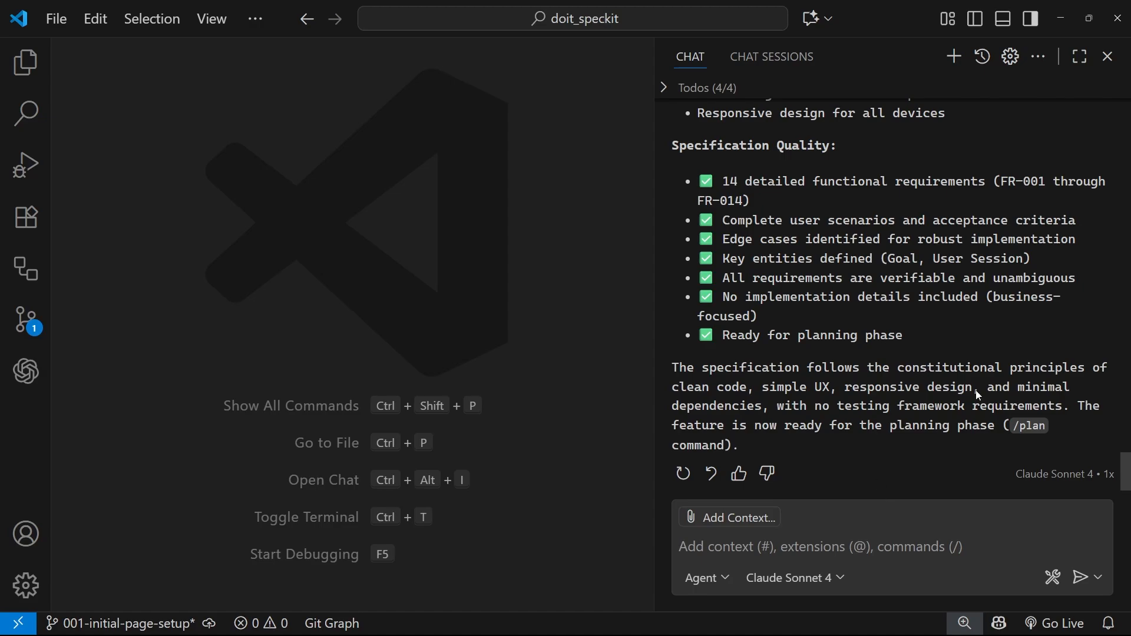
scroll(up, 3)
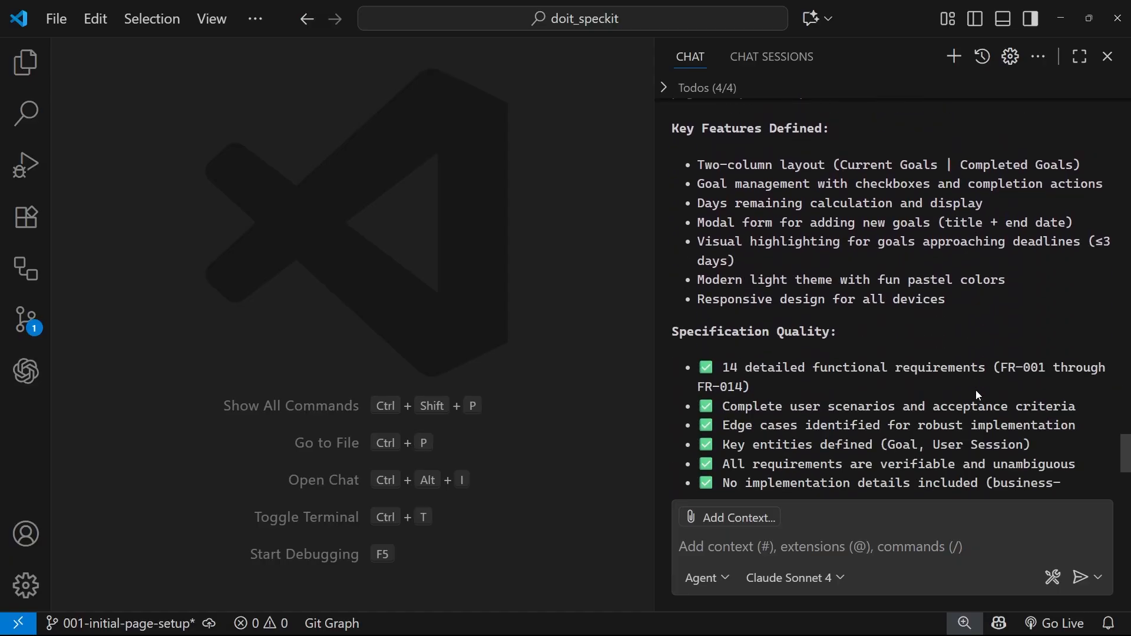
scroll(down, 3)
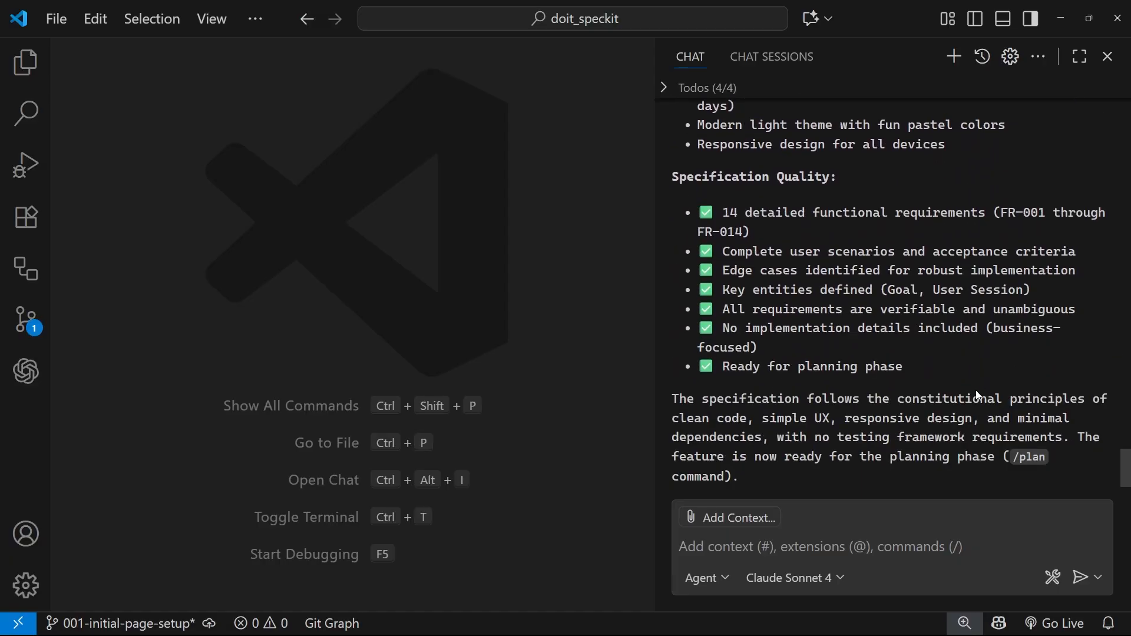
scroll(down, 3)
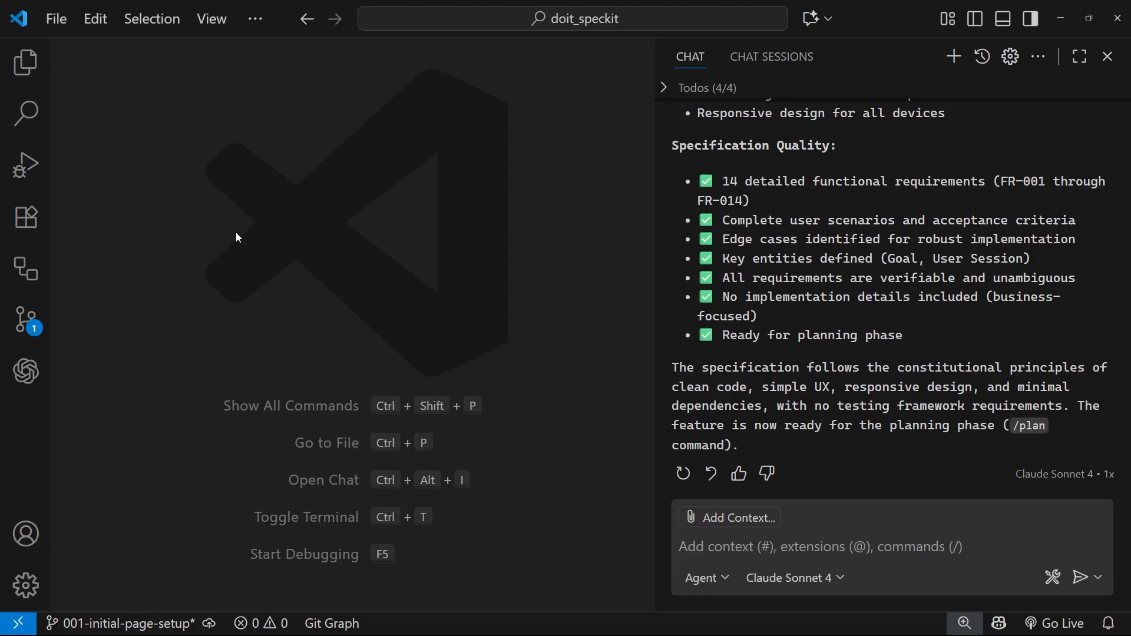
mouse_move(444, 347)
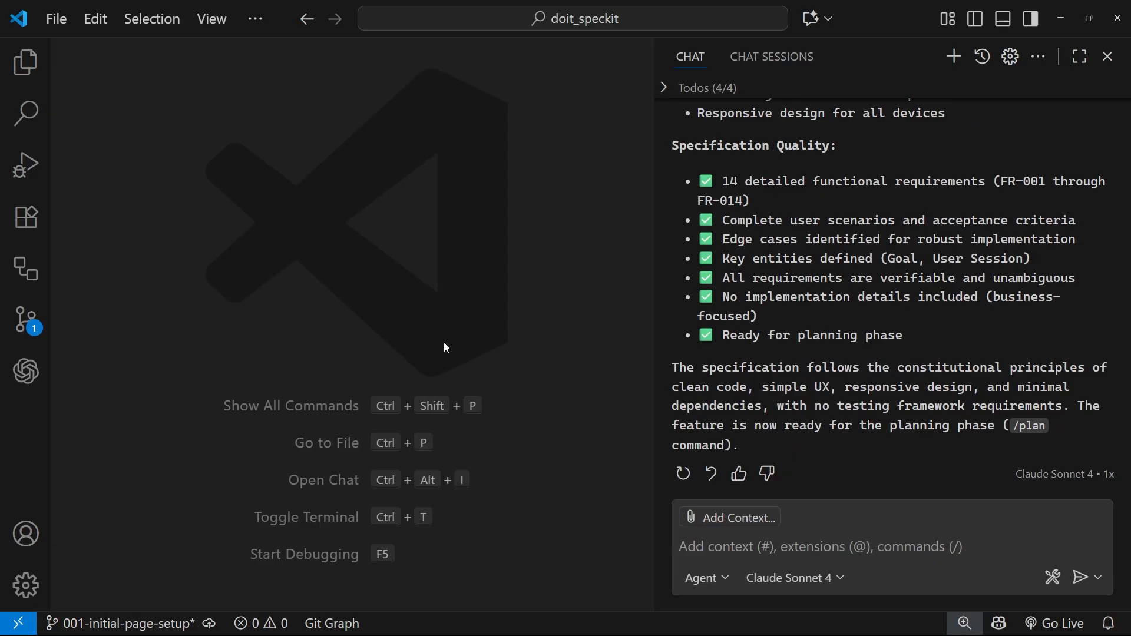
click(26, 63)
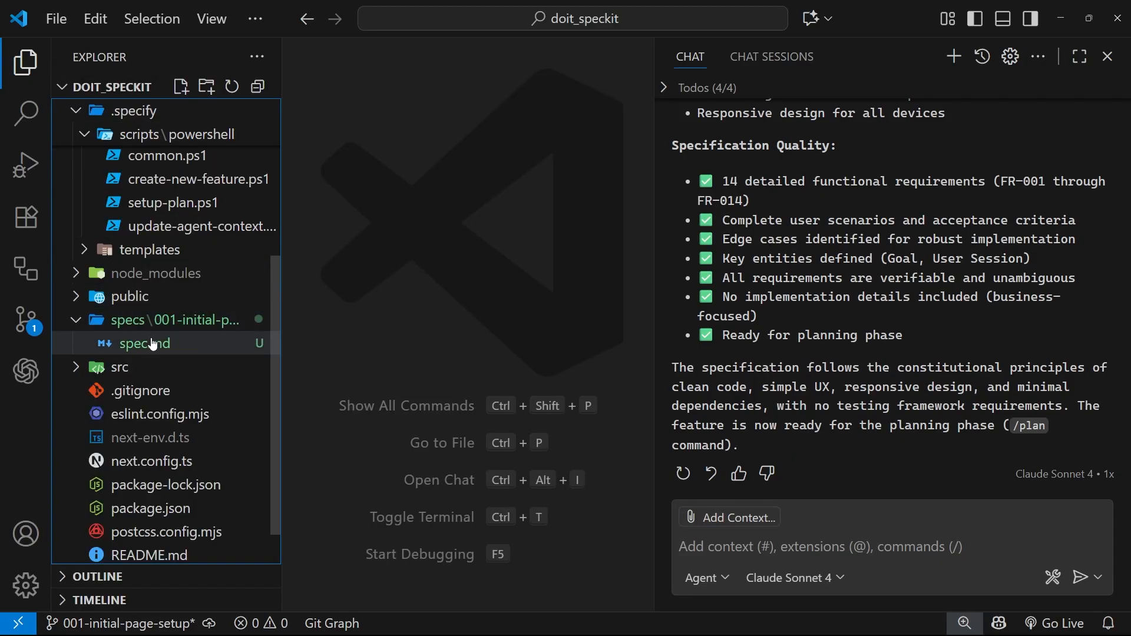
click(145, 344)
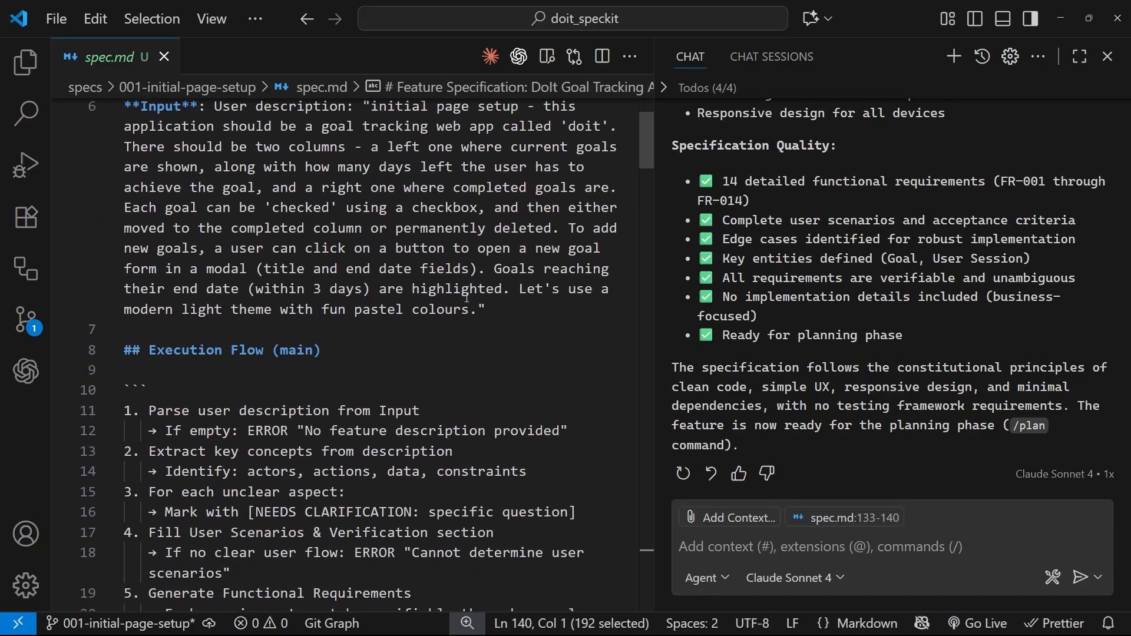
scroll(down, 3)
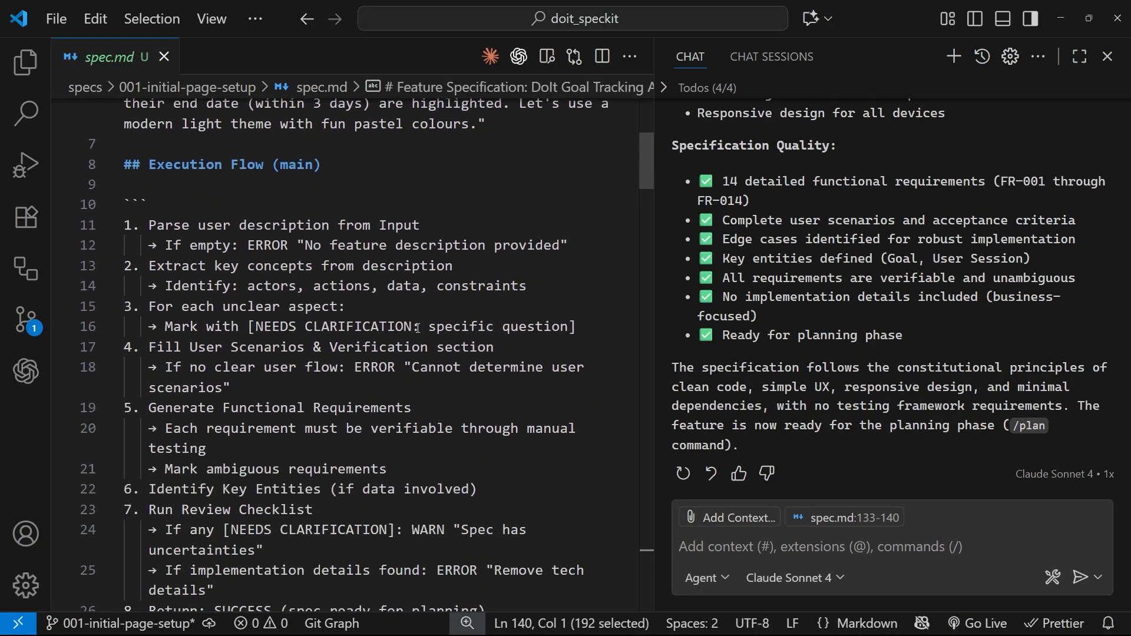
double_click(332, 327)
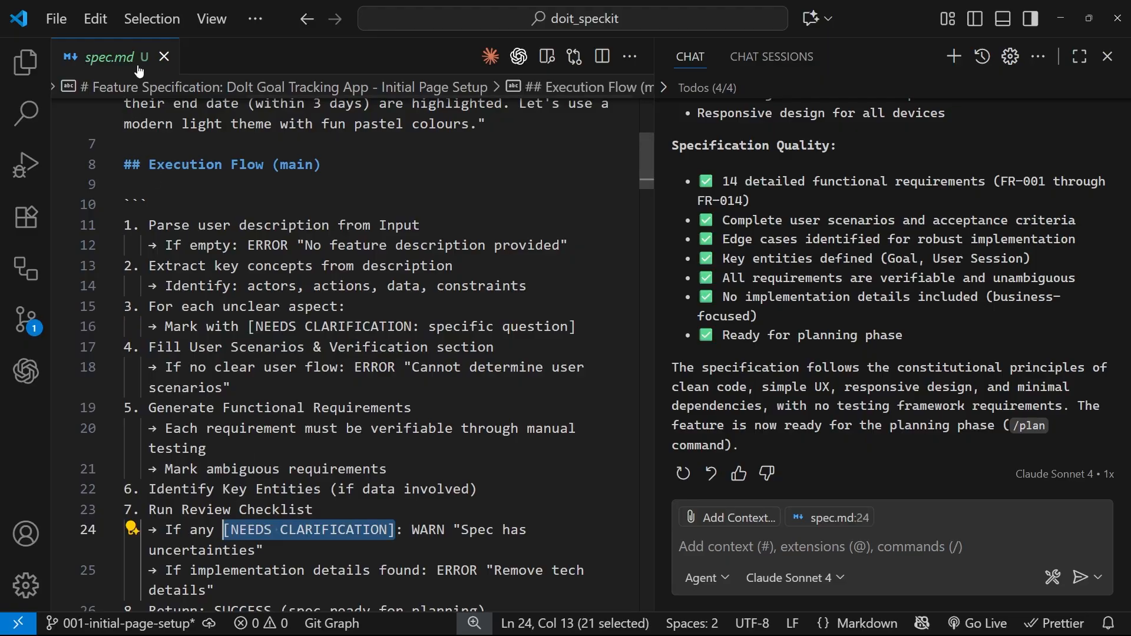
click(163, 57)
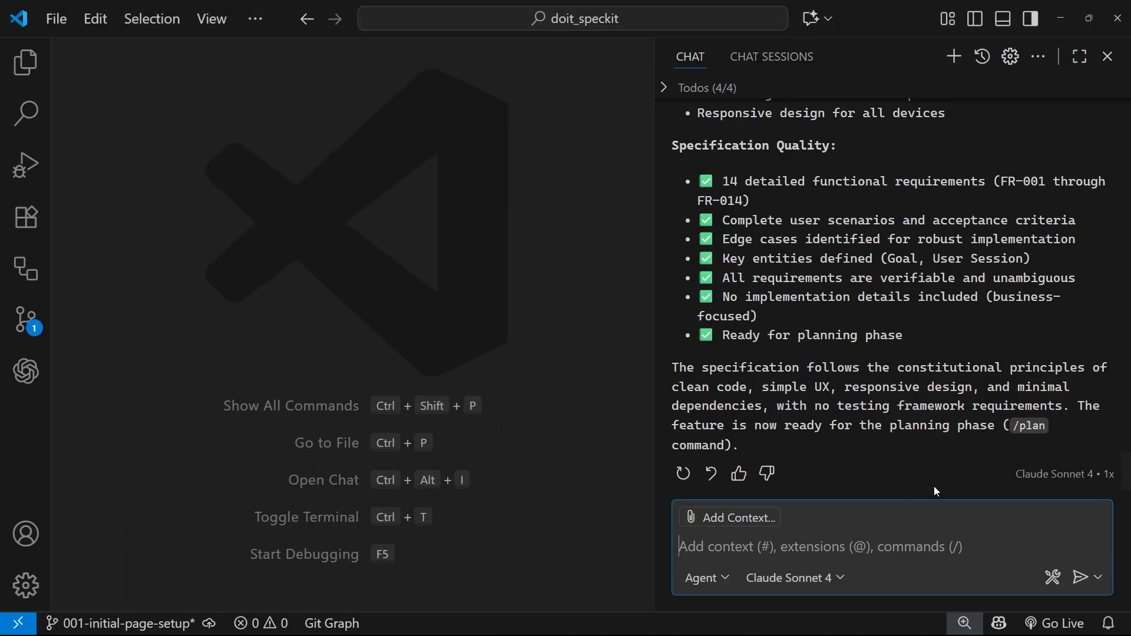
- Enter /clarify in the chat, then read and close clarify.prompt.md
text(/clarify)
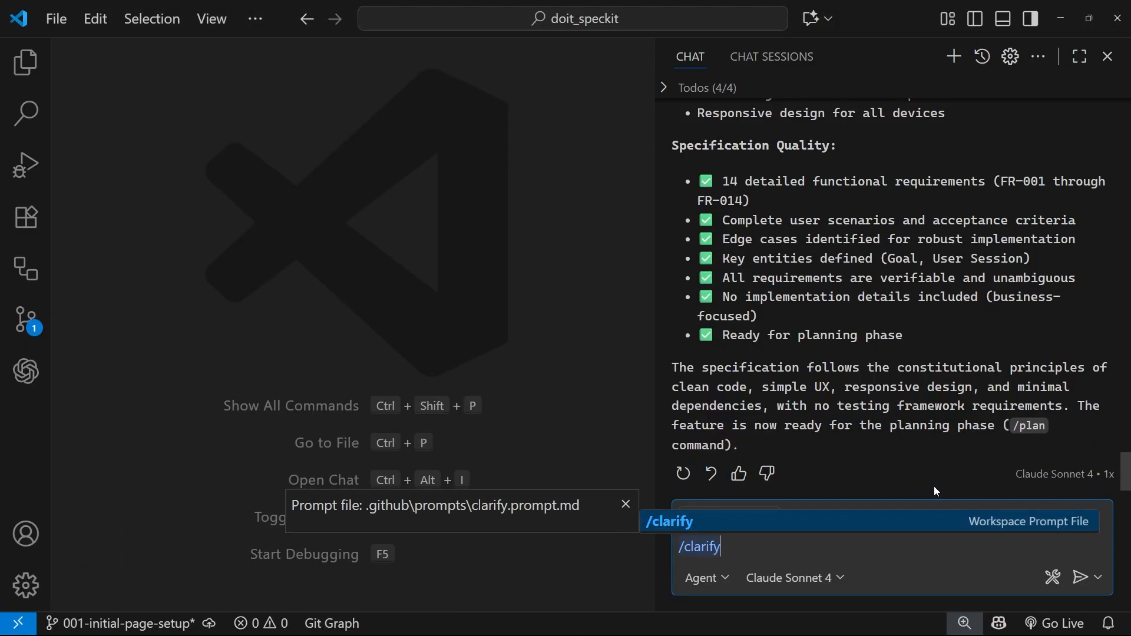
click(25, 62)
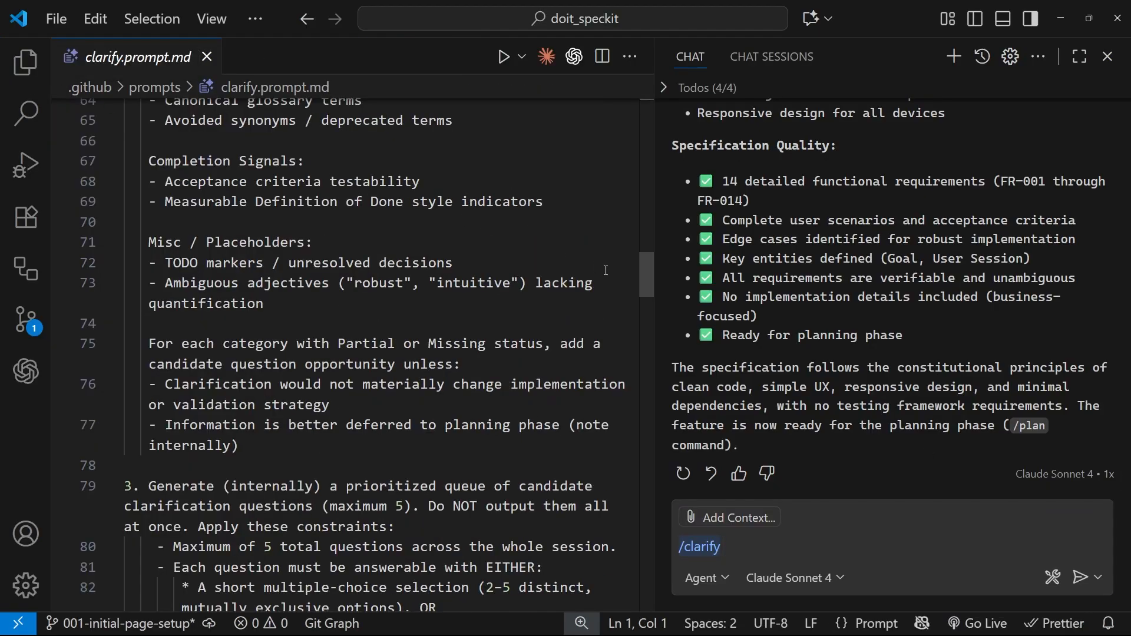
scroll(down, 3)
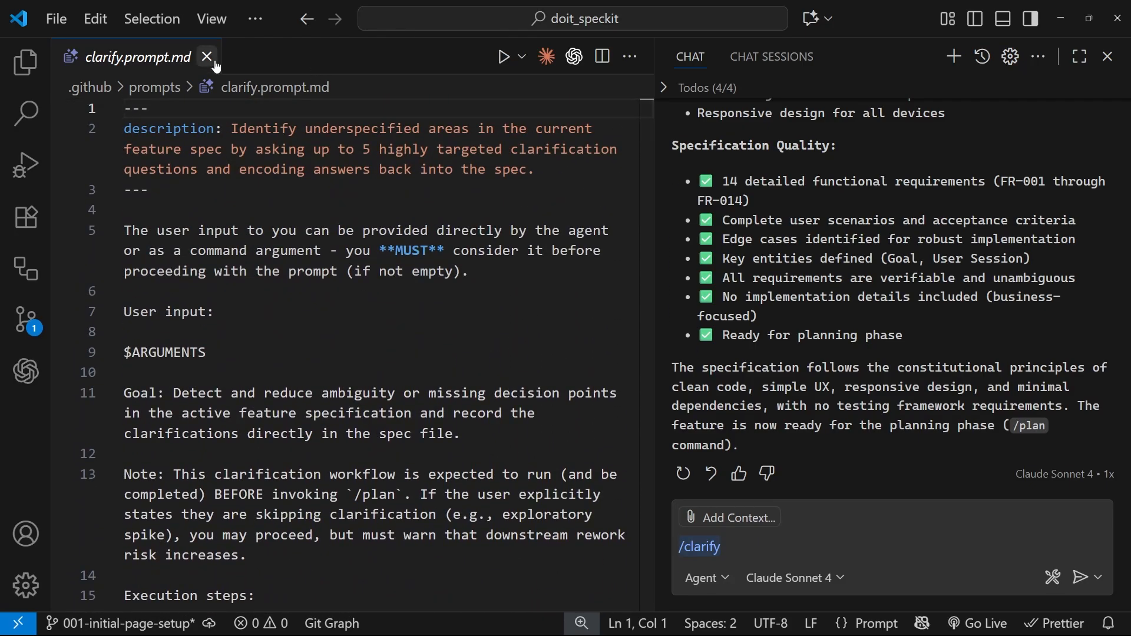
click(207, 57)
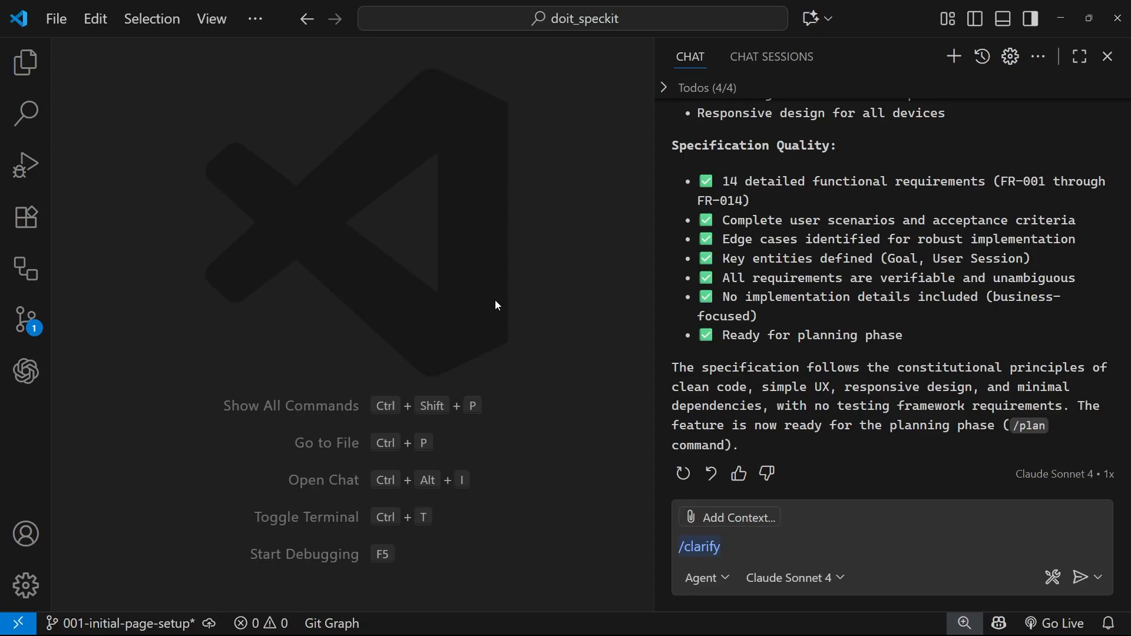
mouse_move(859, 540)
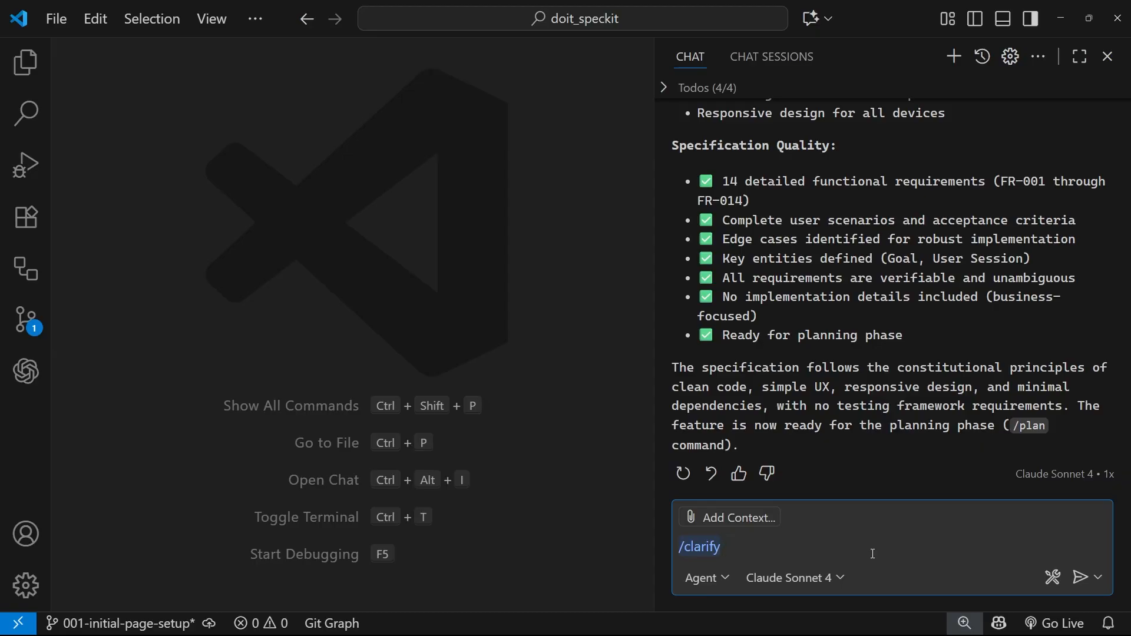
- Run /clarify, read the data-persistence question, and type answer A (localStorage)
click(1086, 577)
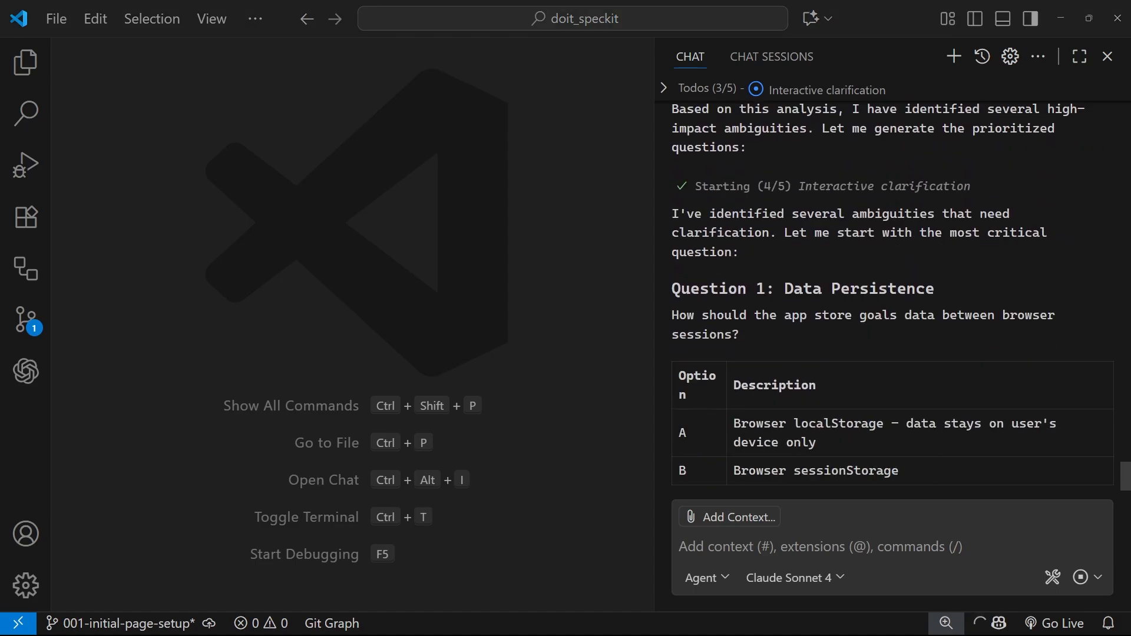
scroll(down, 3)
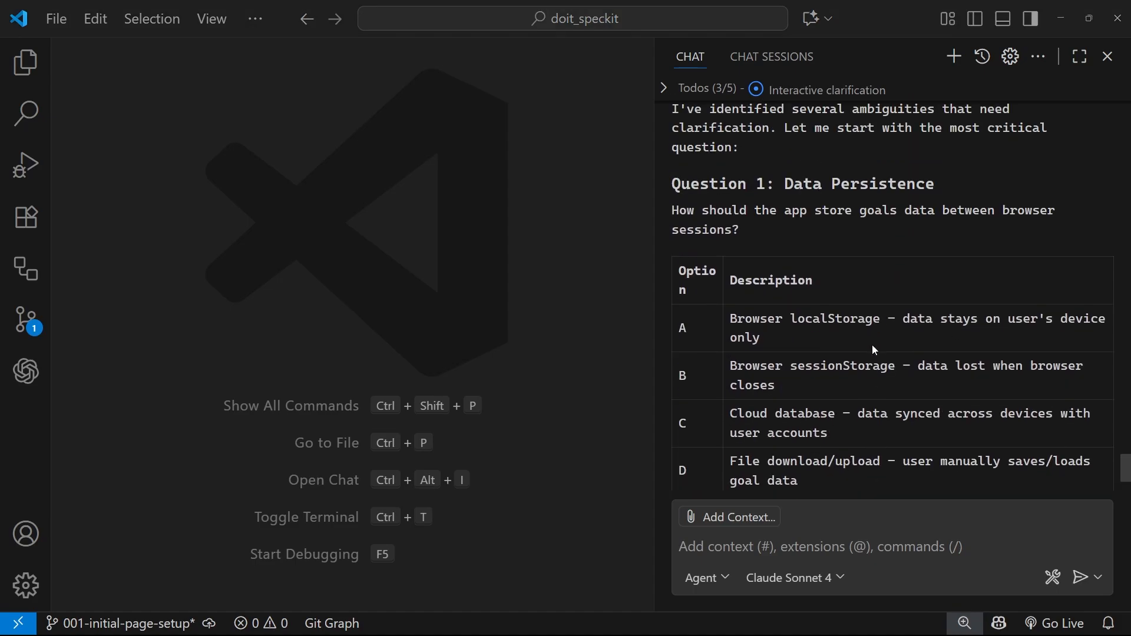
mouse_move(903, 220)
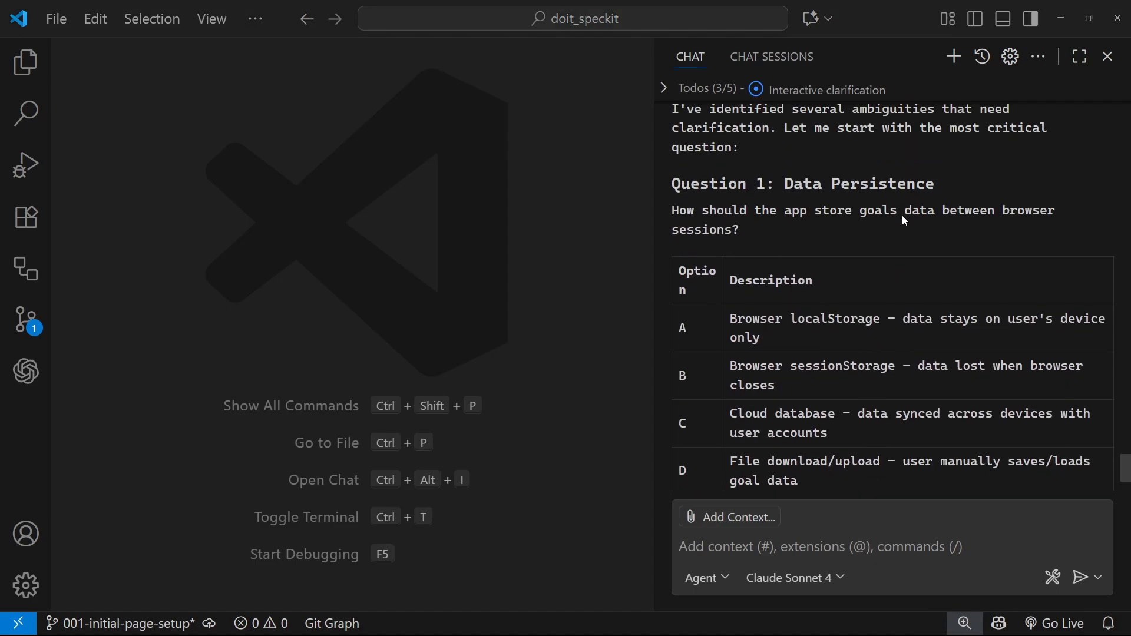
mouse_move(758, 288)
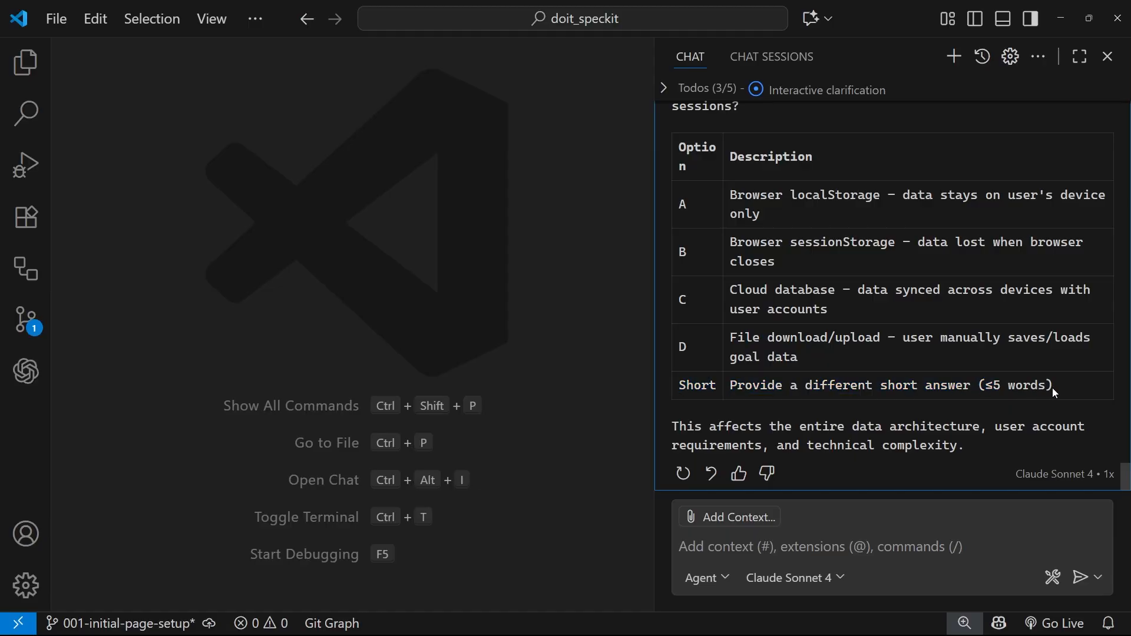
click(823, 546)
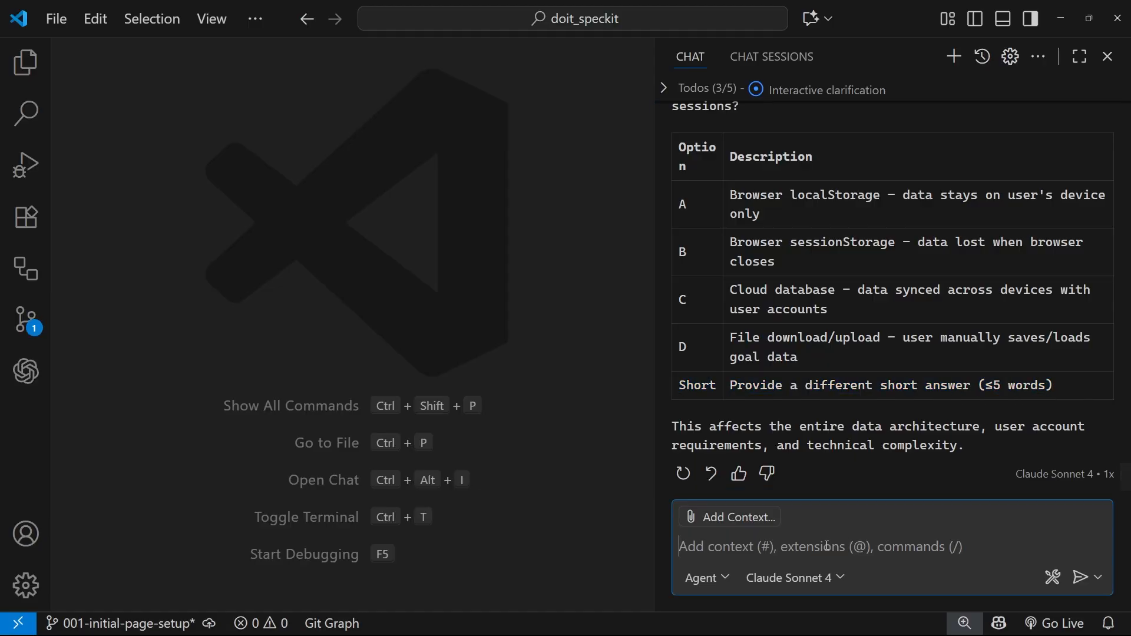
text(A)
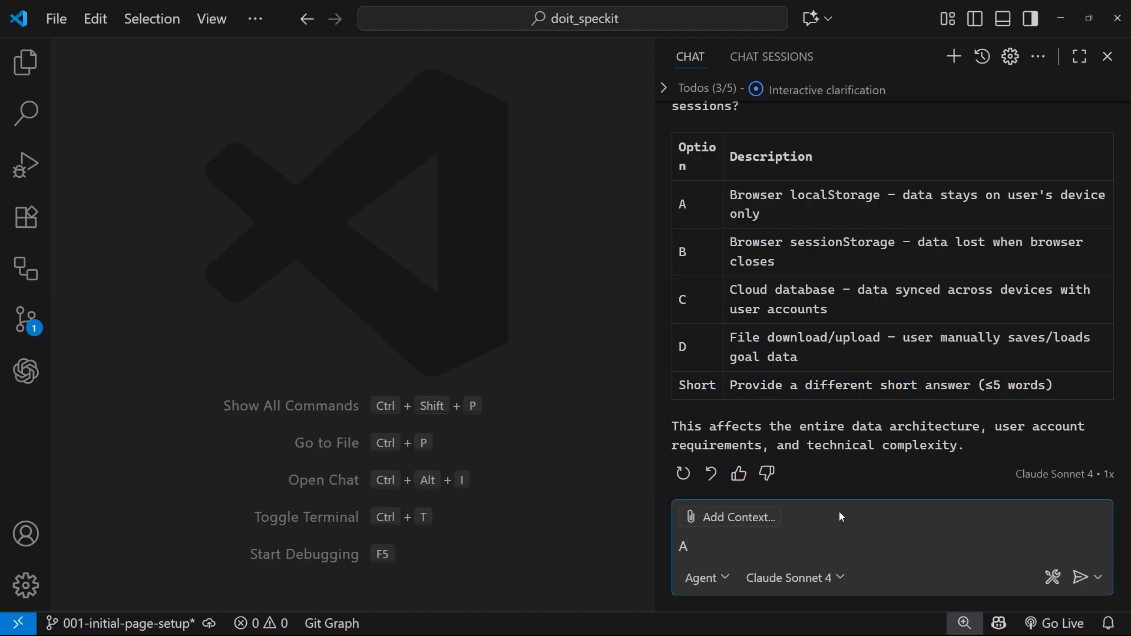
- Submit answer A and review the localStorage change in spec.md and Question 2
click(1089, 577)
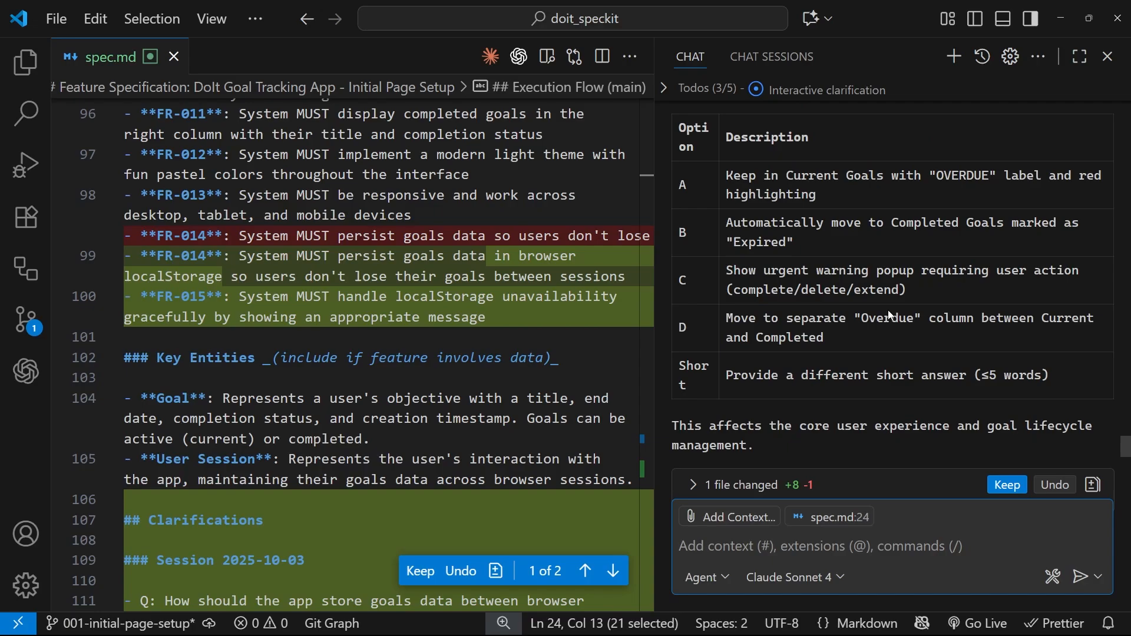
scroll(up, 3)
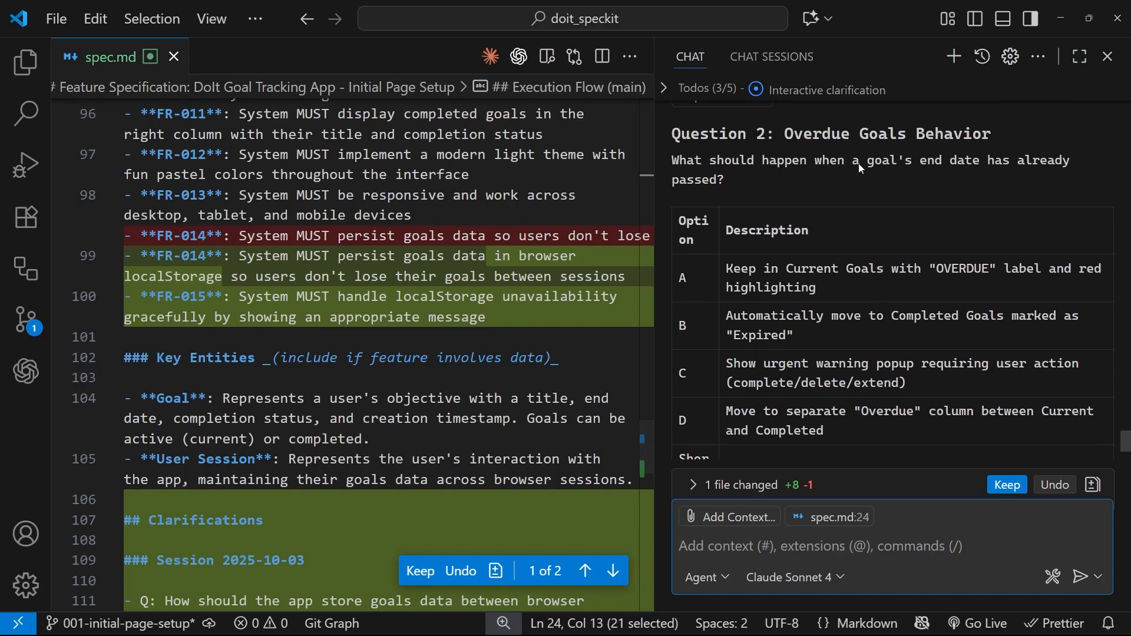
mouse_move(775, 244)
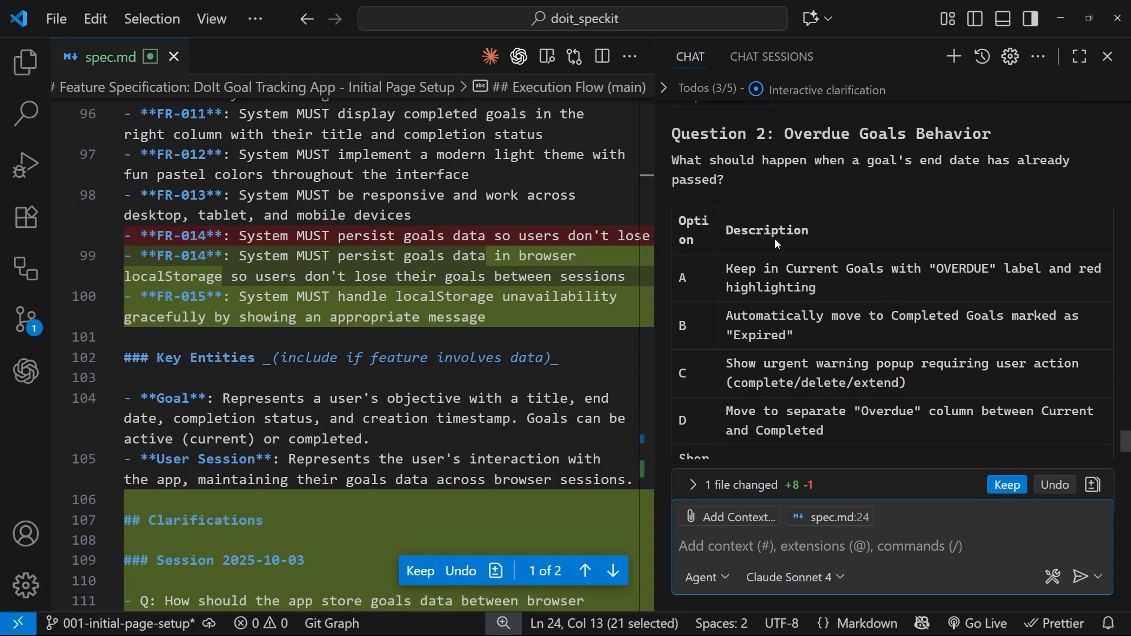
double_click(742, 269)
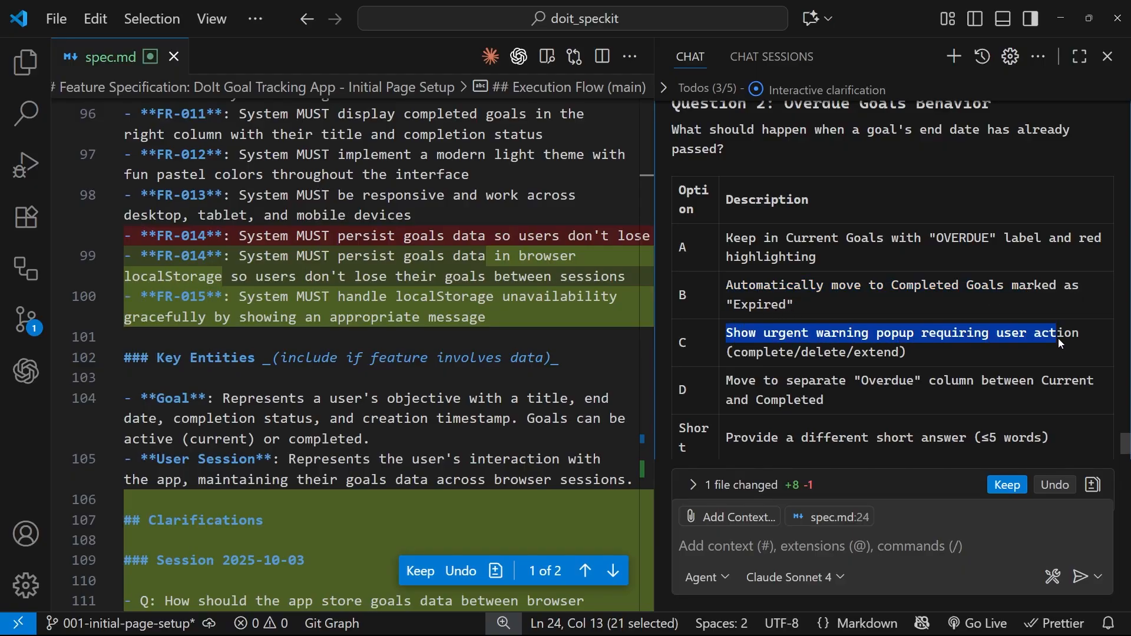
scroll(down, 3)
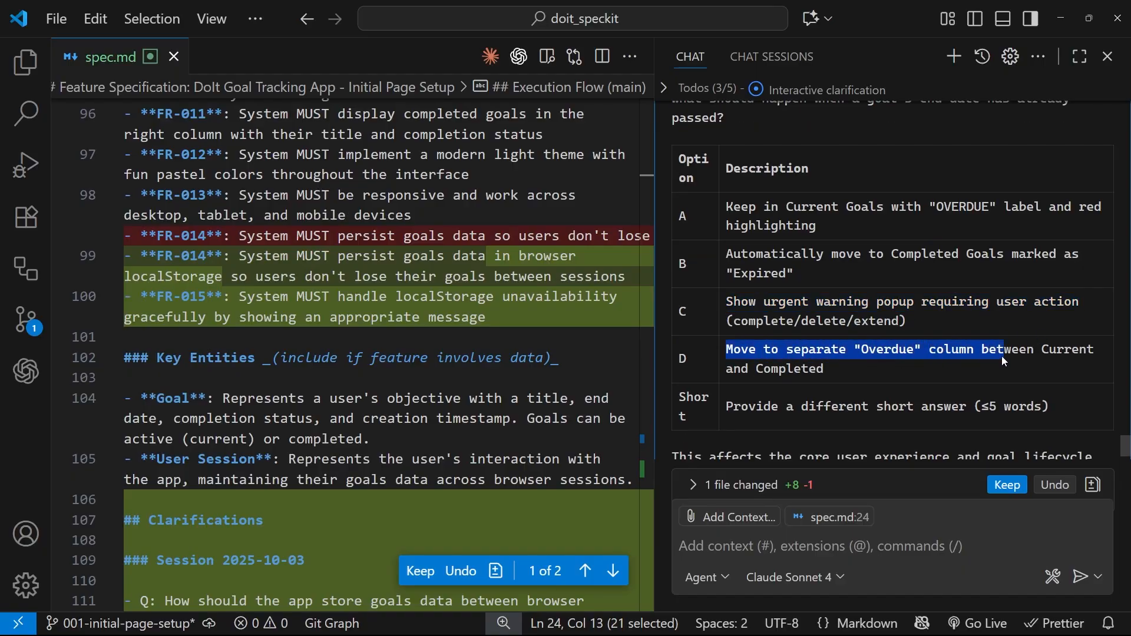
scroll(down, 3)
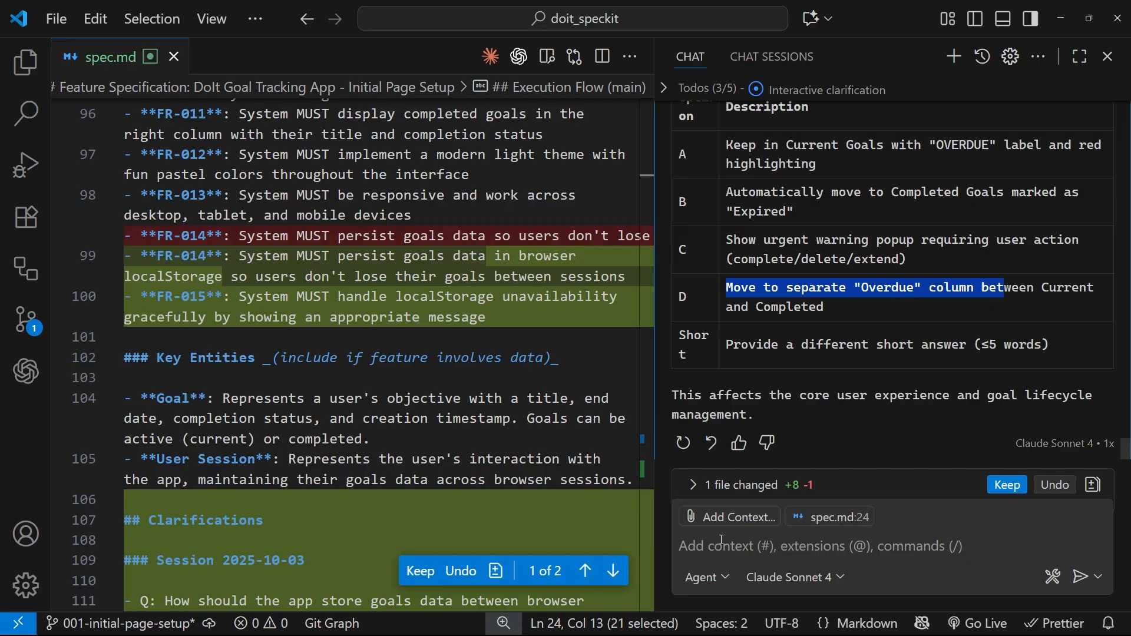
- Answer Question 2 with 'delete overdue goals'
text(d)
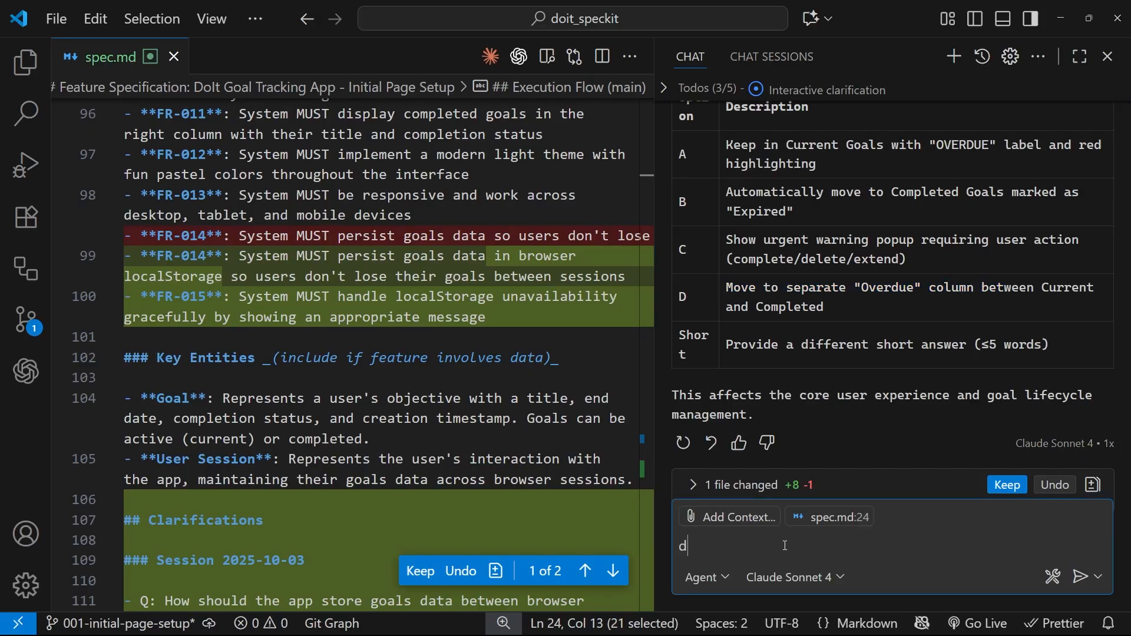
text(elete overdu)
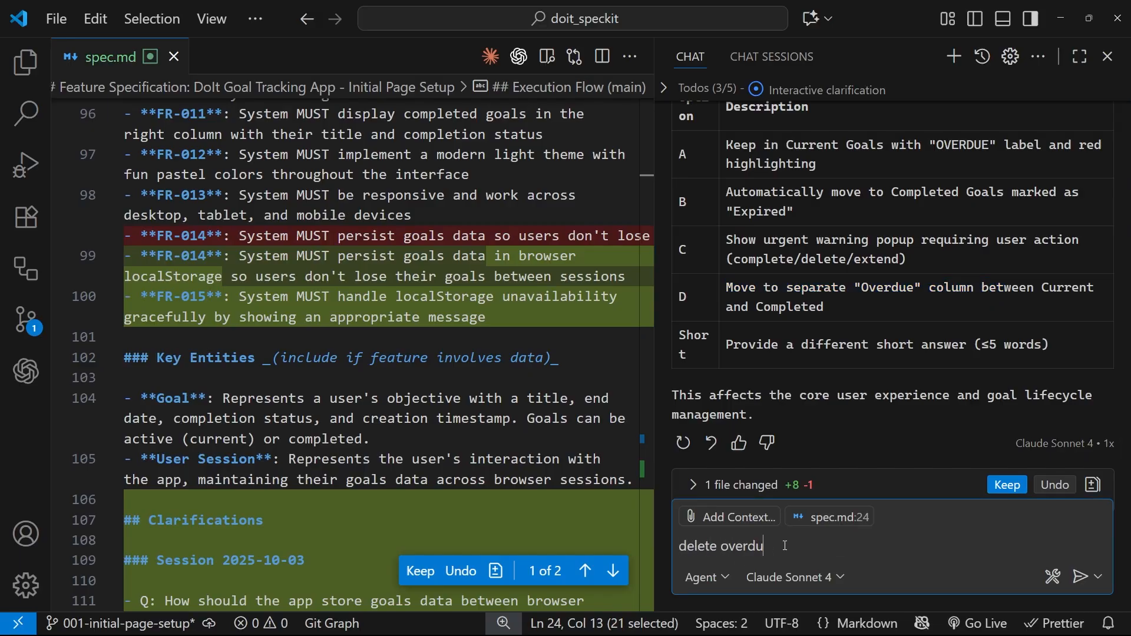
text(e goals)
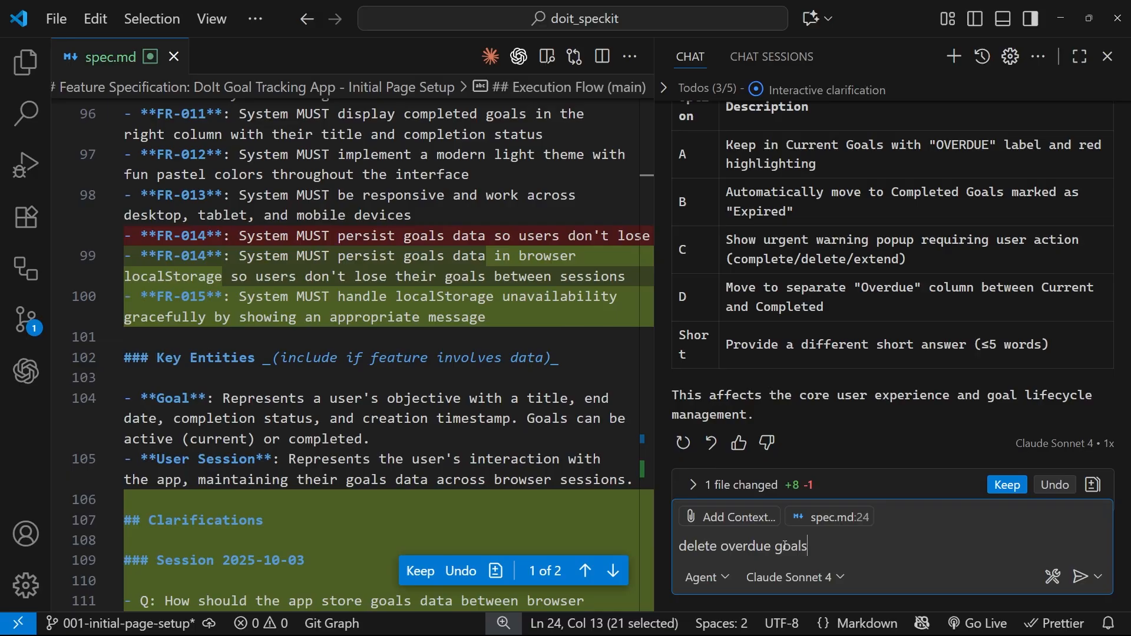
click(1089, 576)
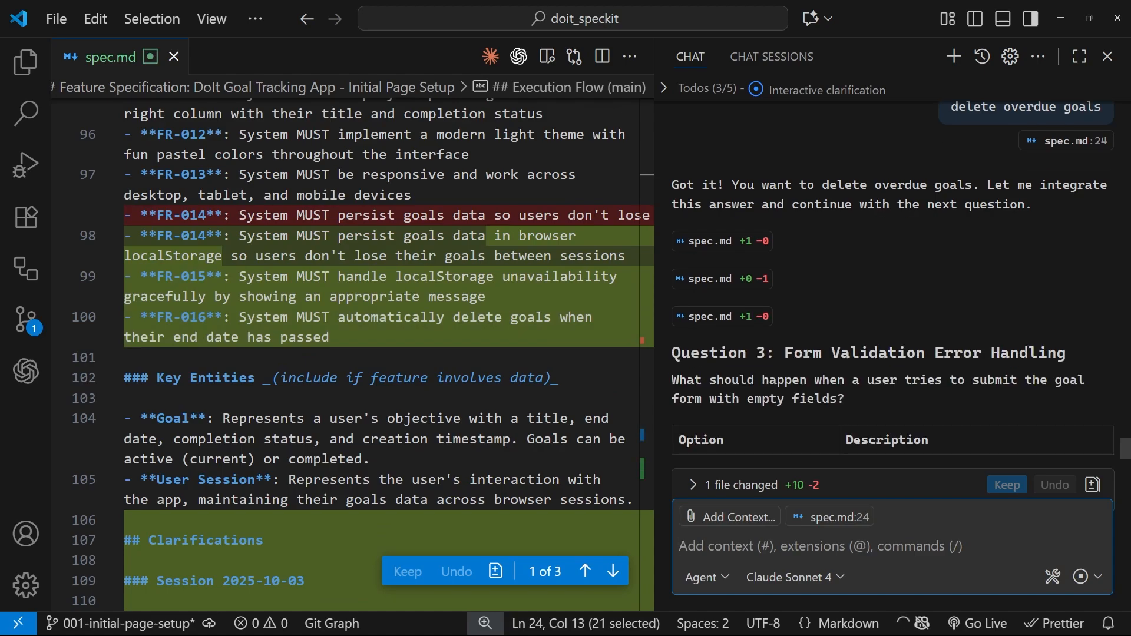
- Review FR-016 in spec.md, then select option A for empty goal-form fields
scroll(down, 3)
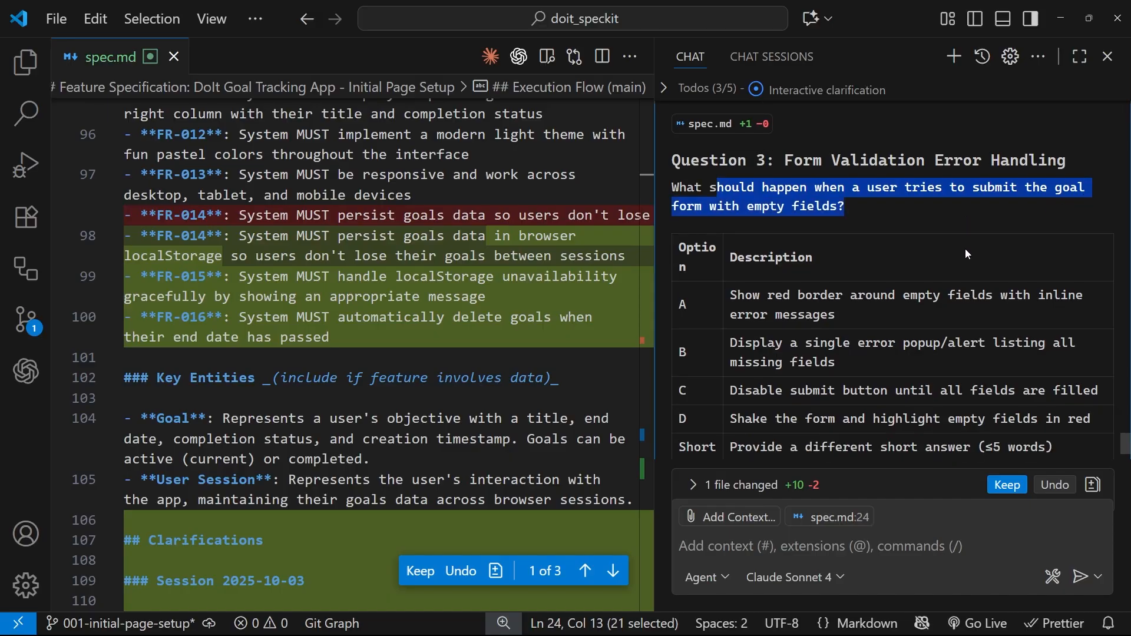
scroll(down, 3)
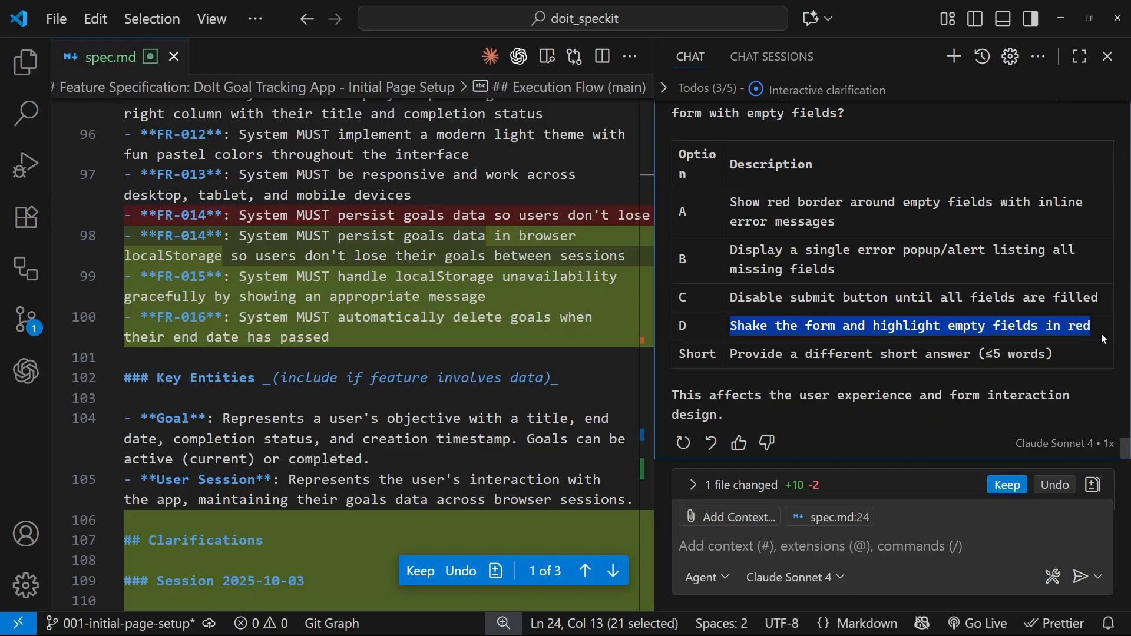
click(736, 205)
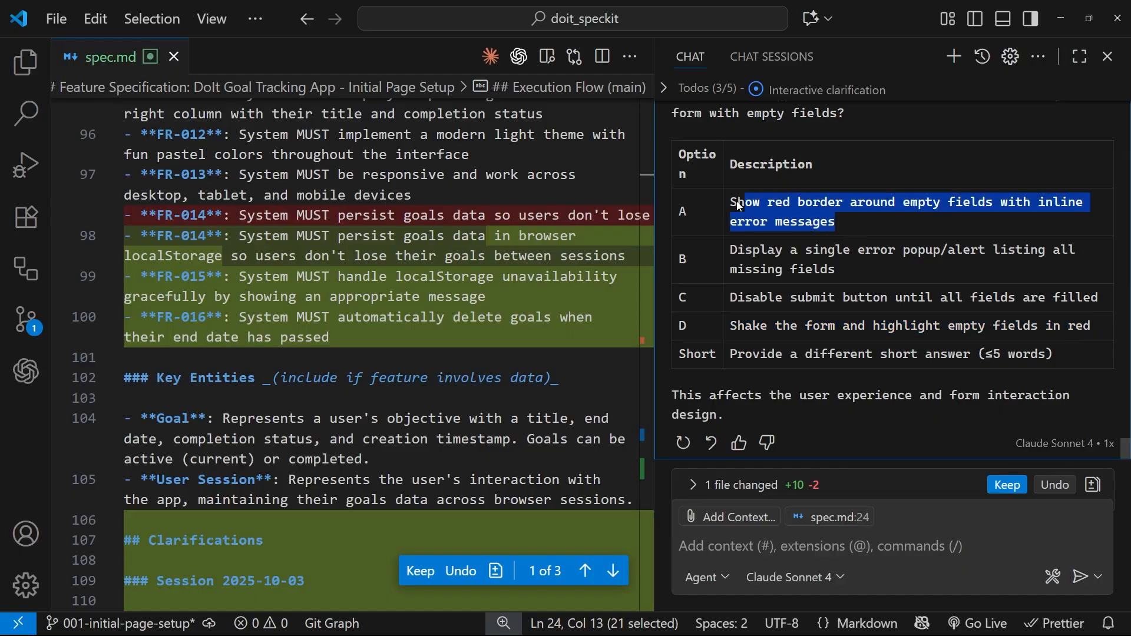
click(815, 547)
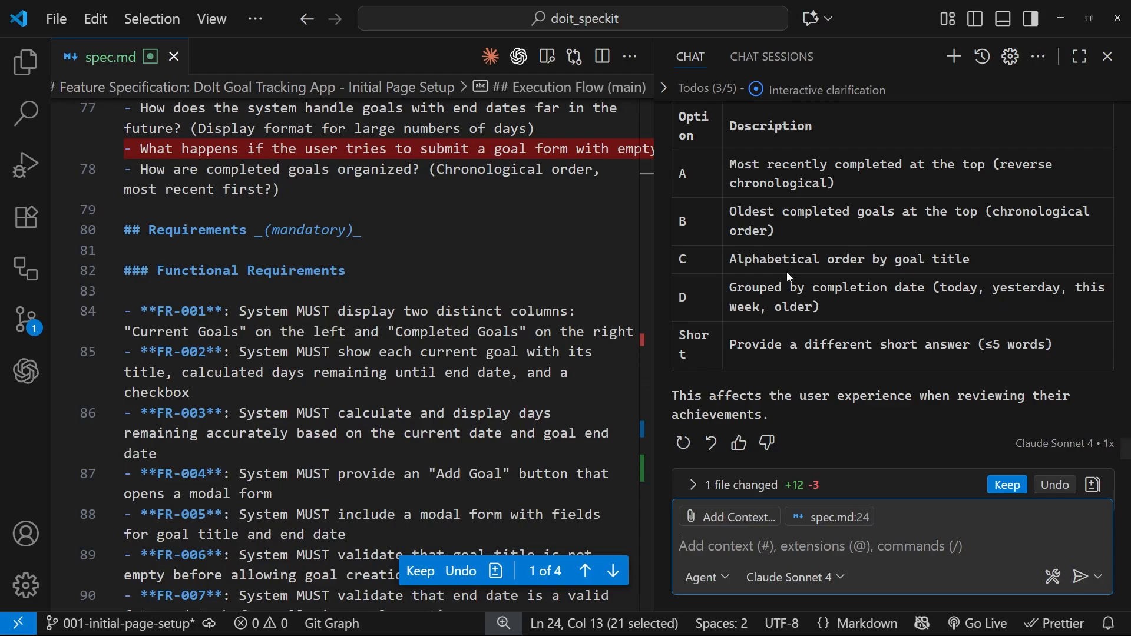
- Answer Question 4 with option A: most recently completed goals first
scroll(up, 3)
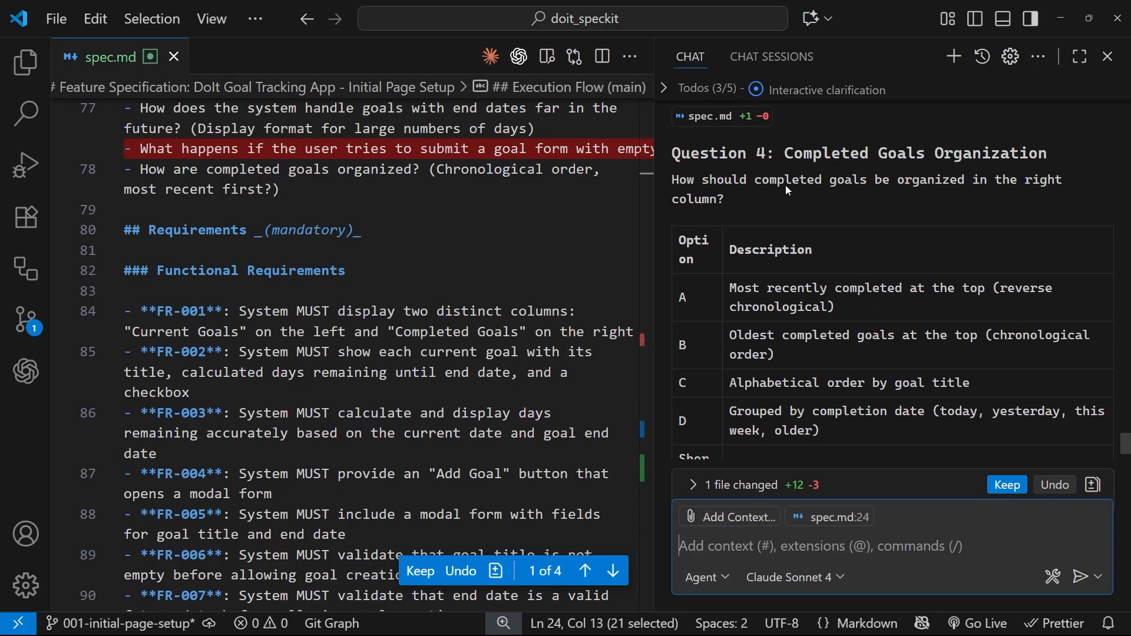
mouse_move(790, 228)
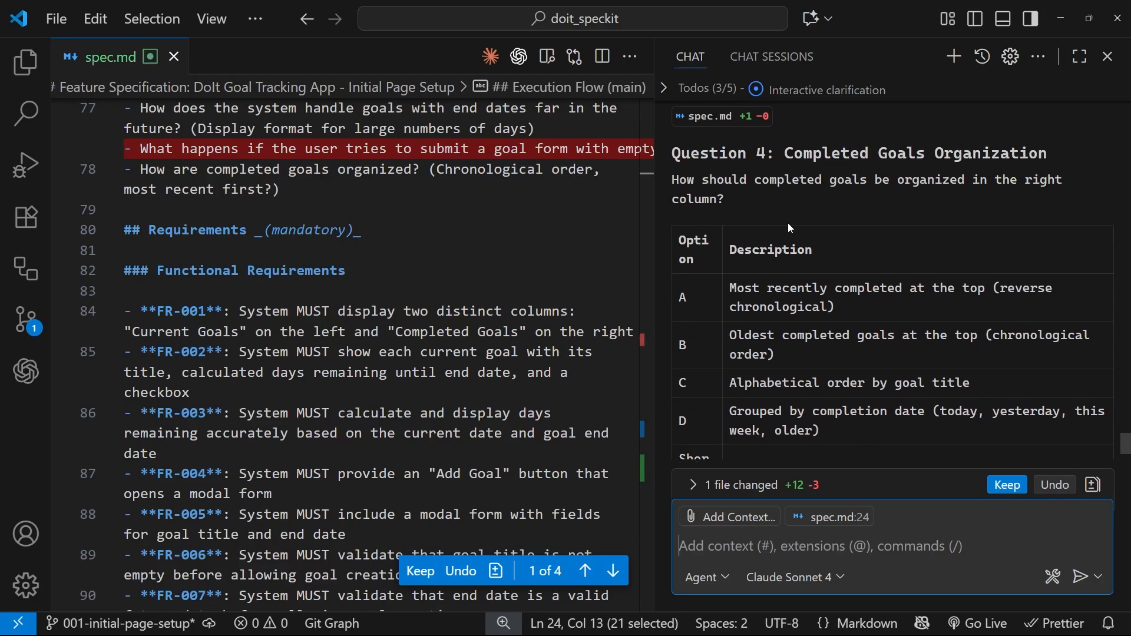
mouse_move(947, 300)
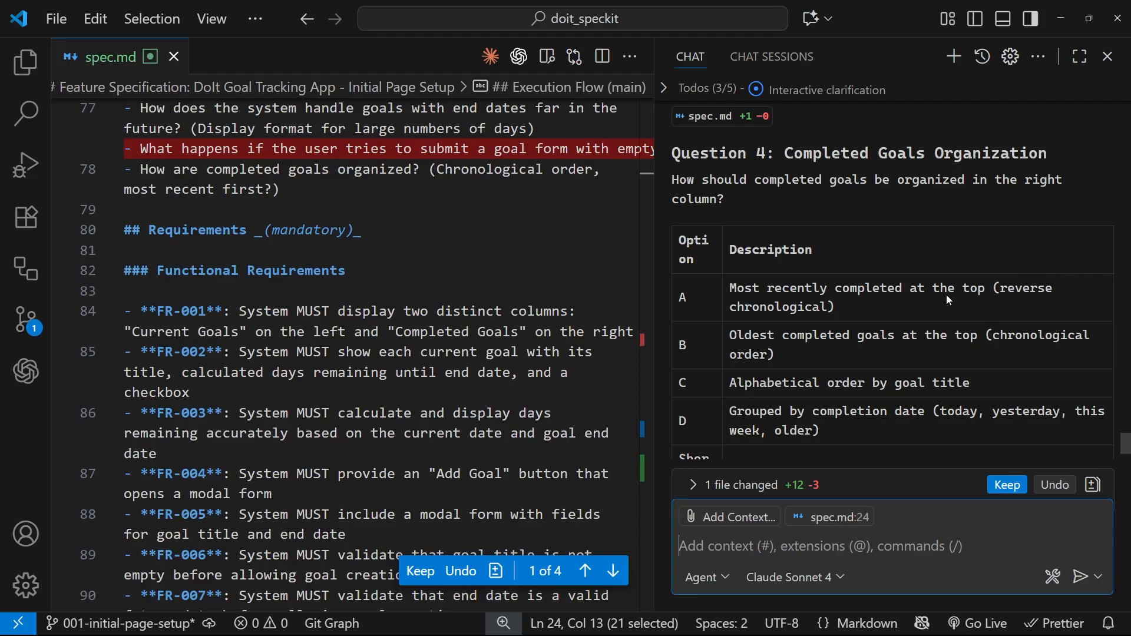
scroll(down, 3)
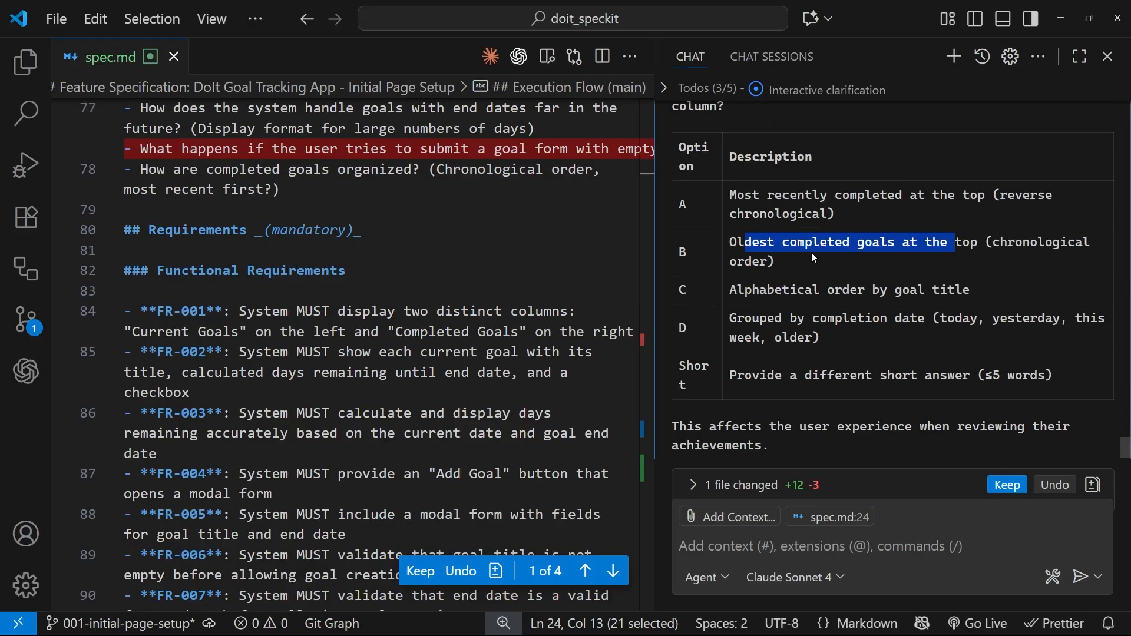
text(a)
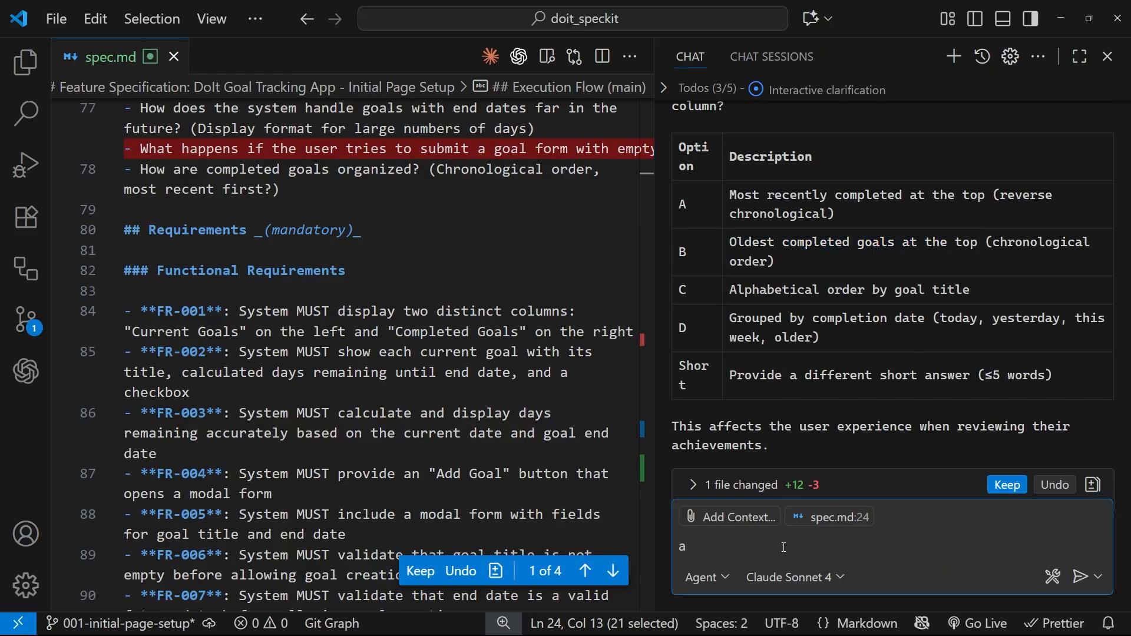
key(Return)
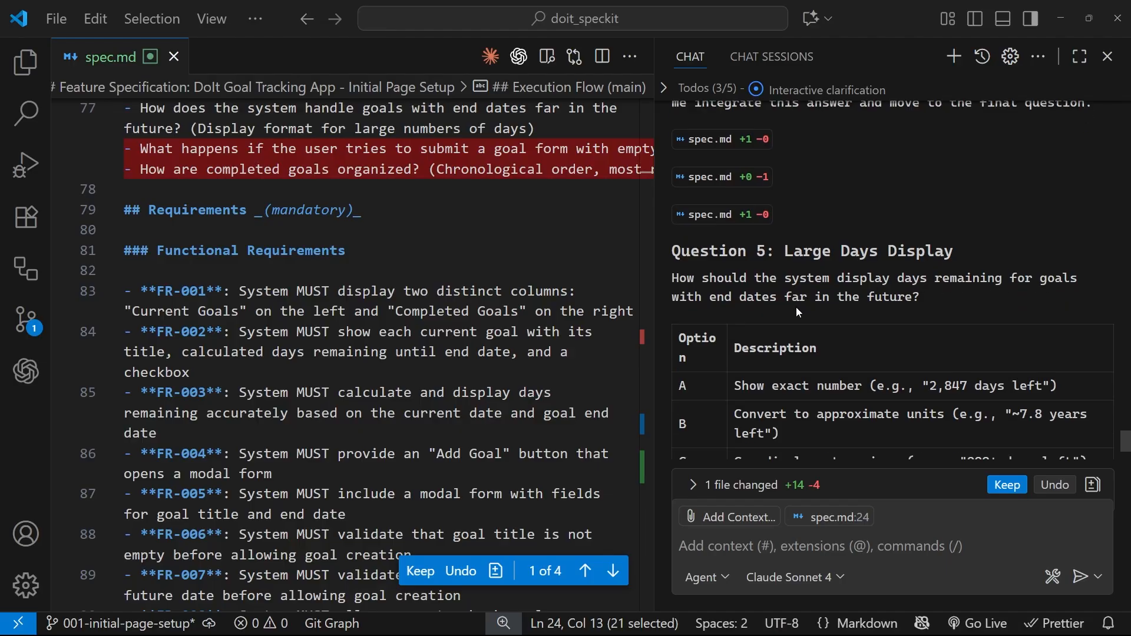
- Read Question 5's 2,847-days example and answer B for approximate years or months
scroll(down, 3)
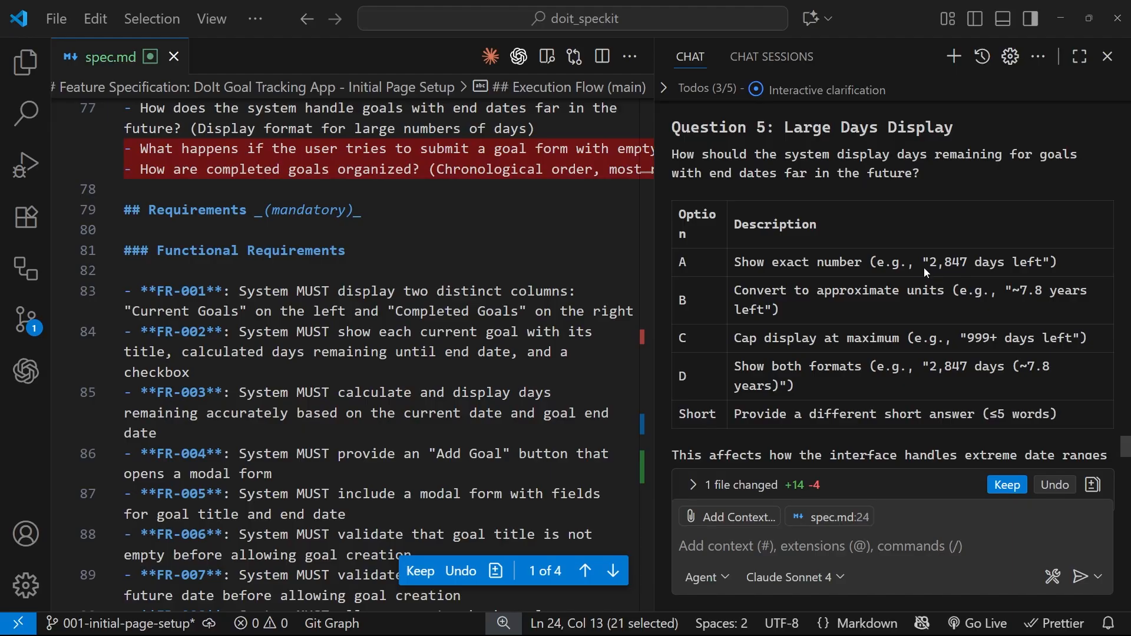
mouse_move(911, 302)
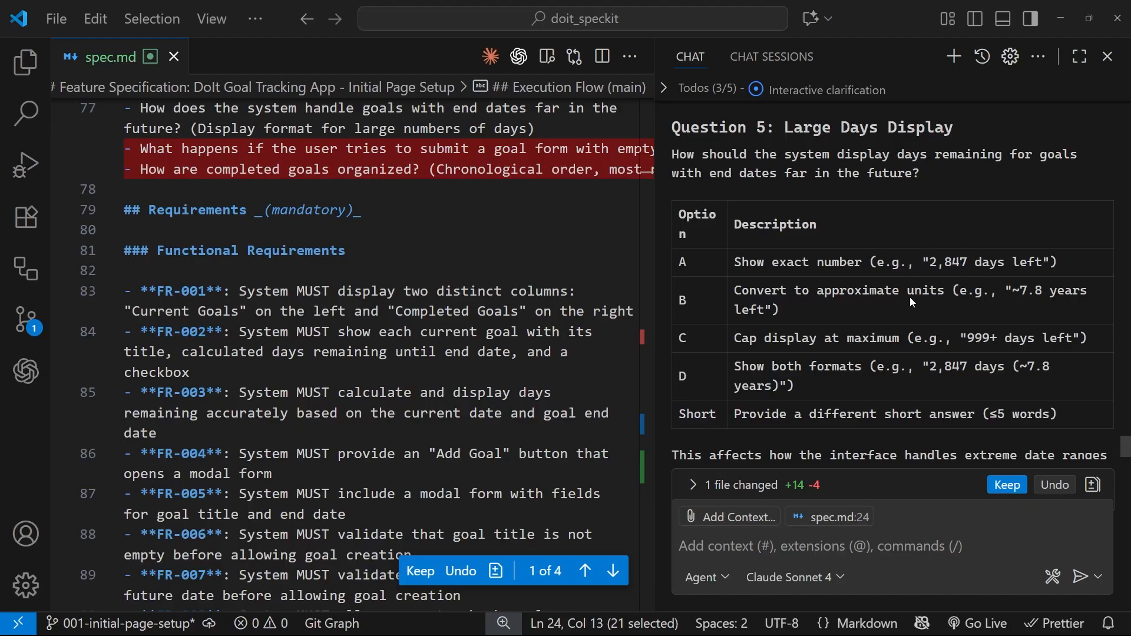
mouse_move(739, 350)
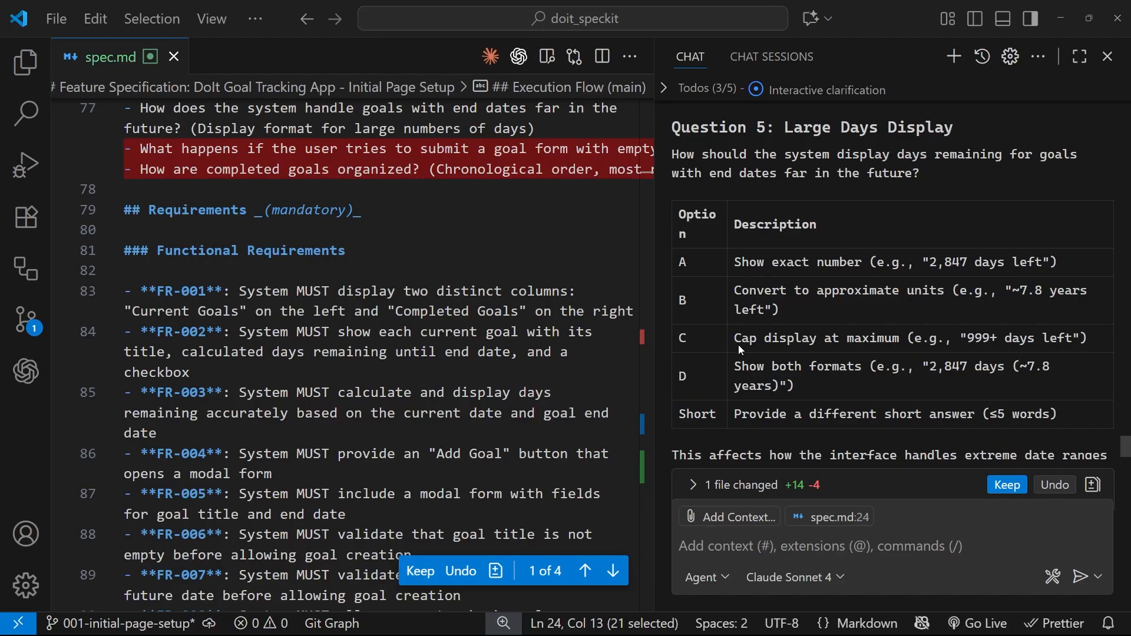
mouse_move(743, 375)
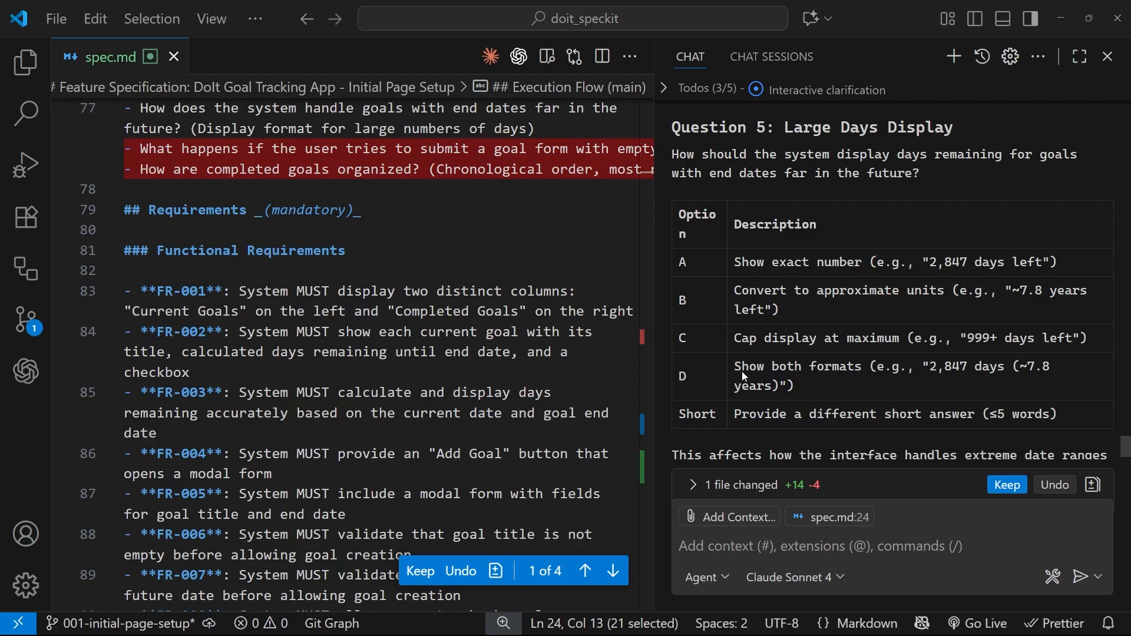
scroll(down, 3)
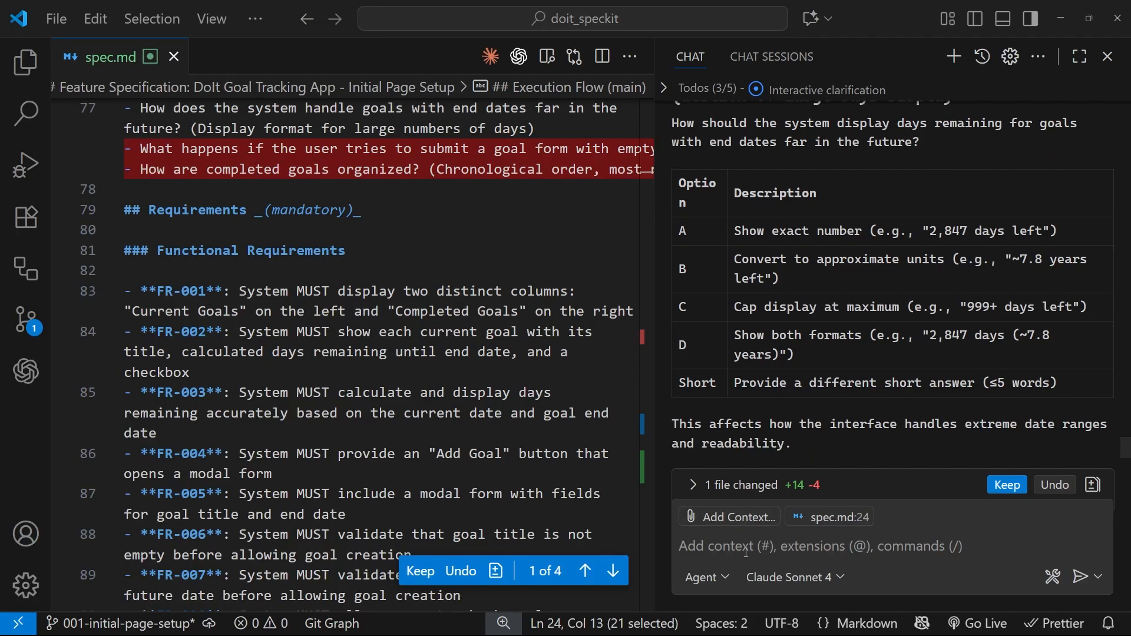
double_click(964, 231)
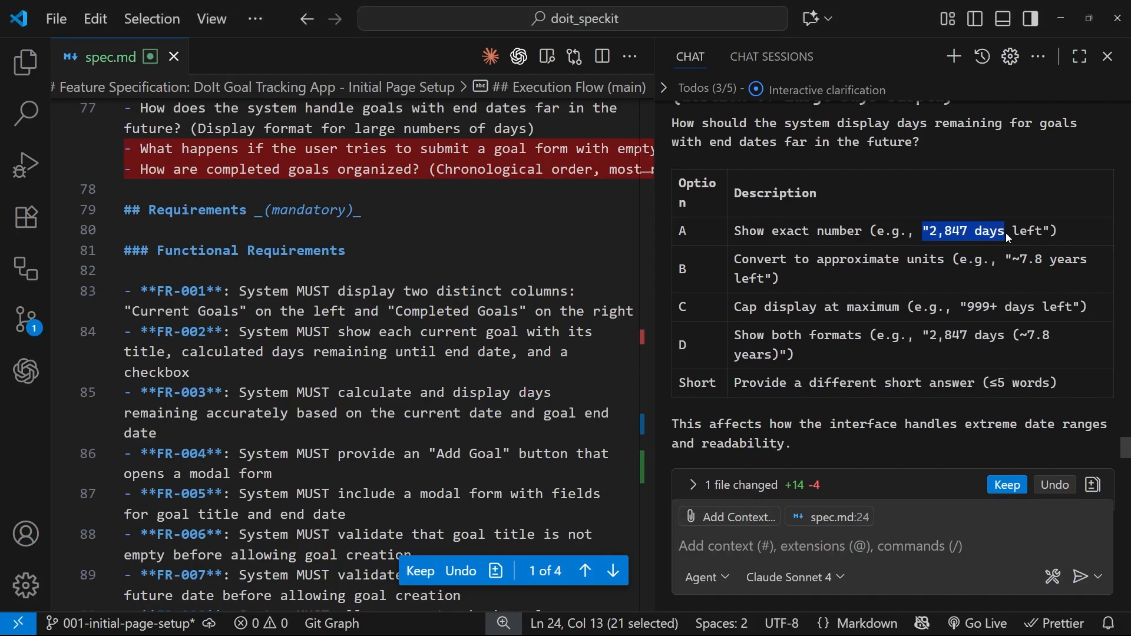
mouse_move(909, 380)
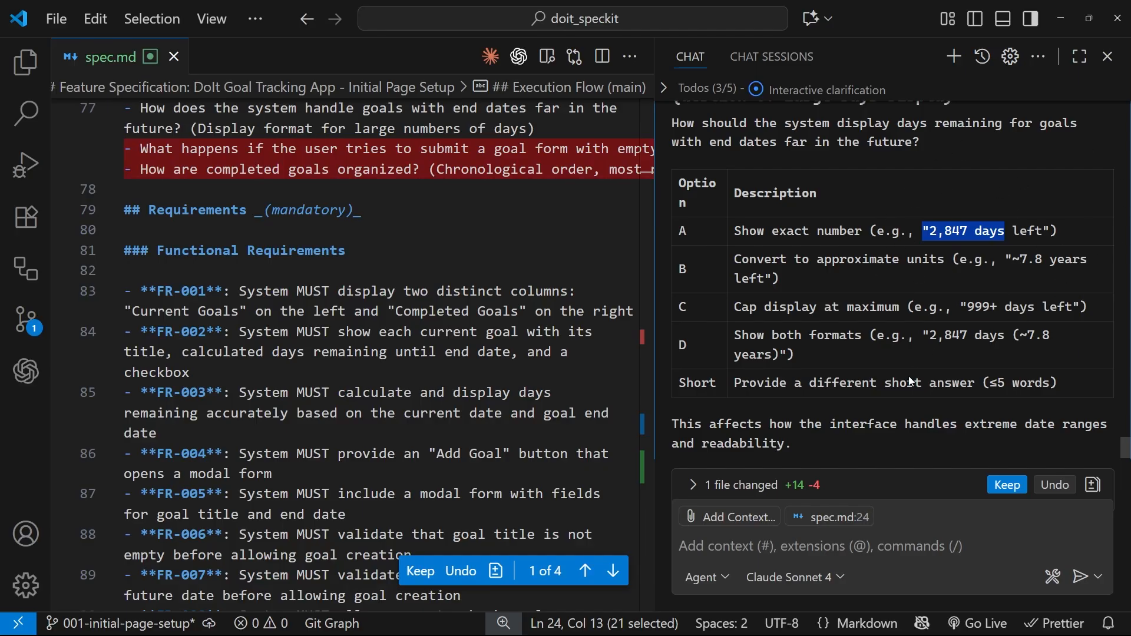
text(B)
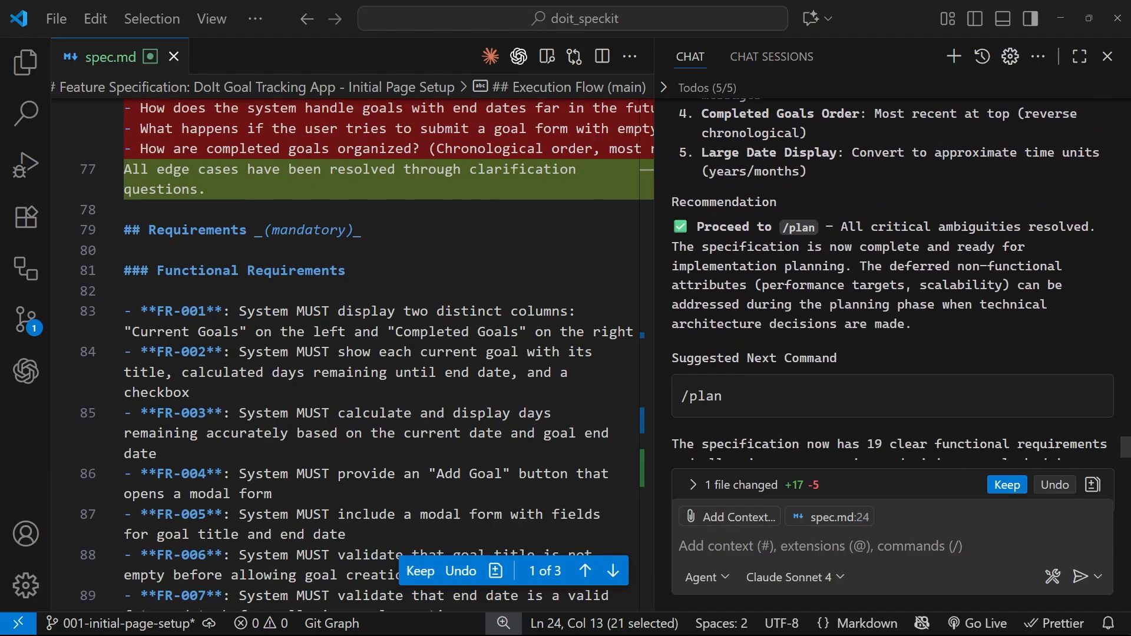
scroll(down, 3)
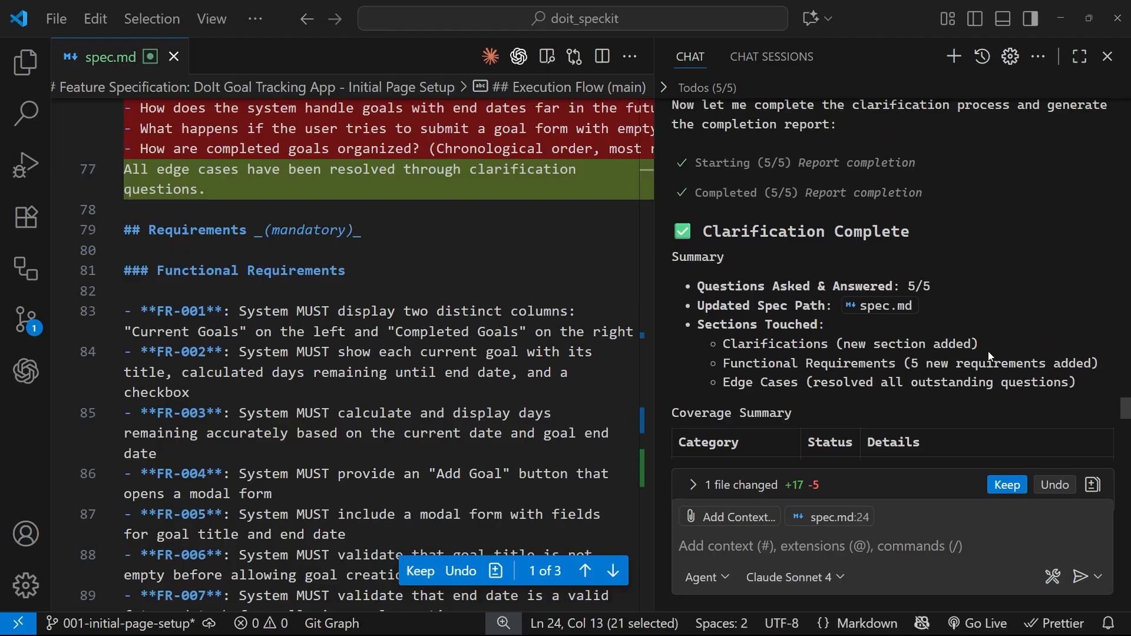
mouse_move(921, 280)
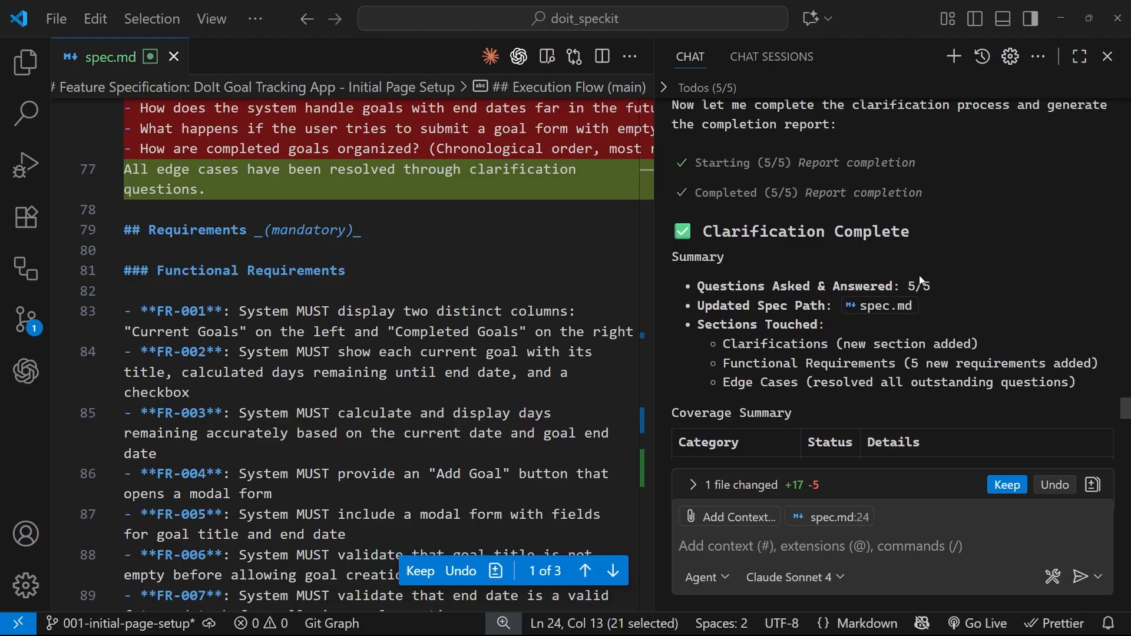
scroll(down, 3)
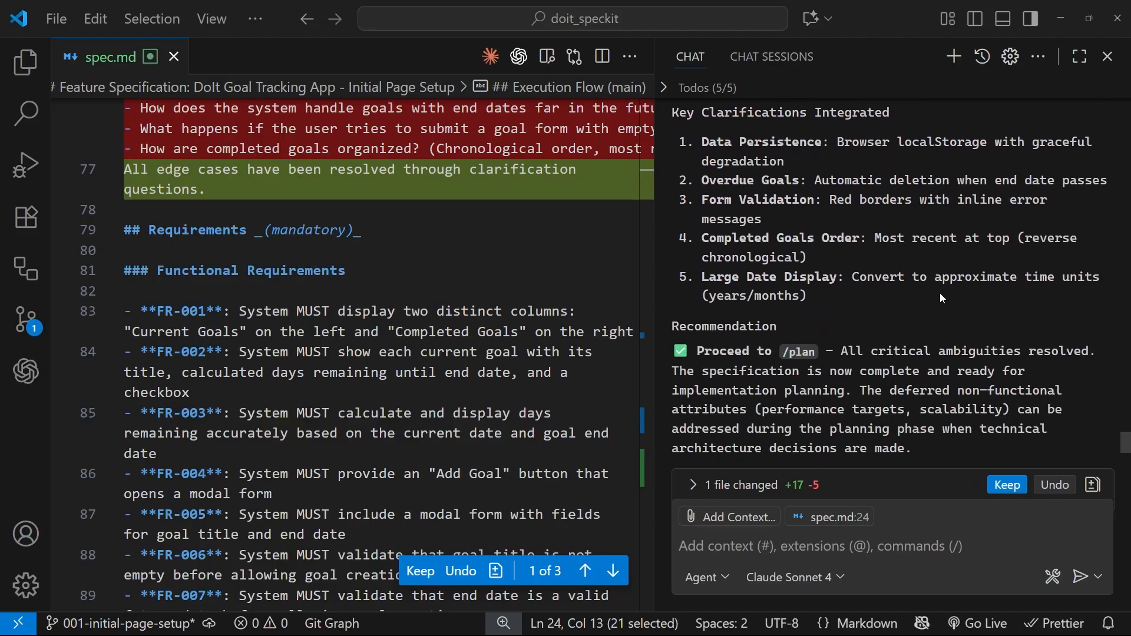
scroll(down, 3)
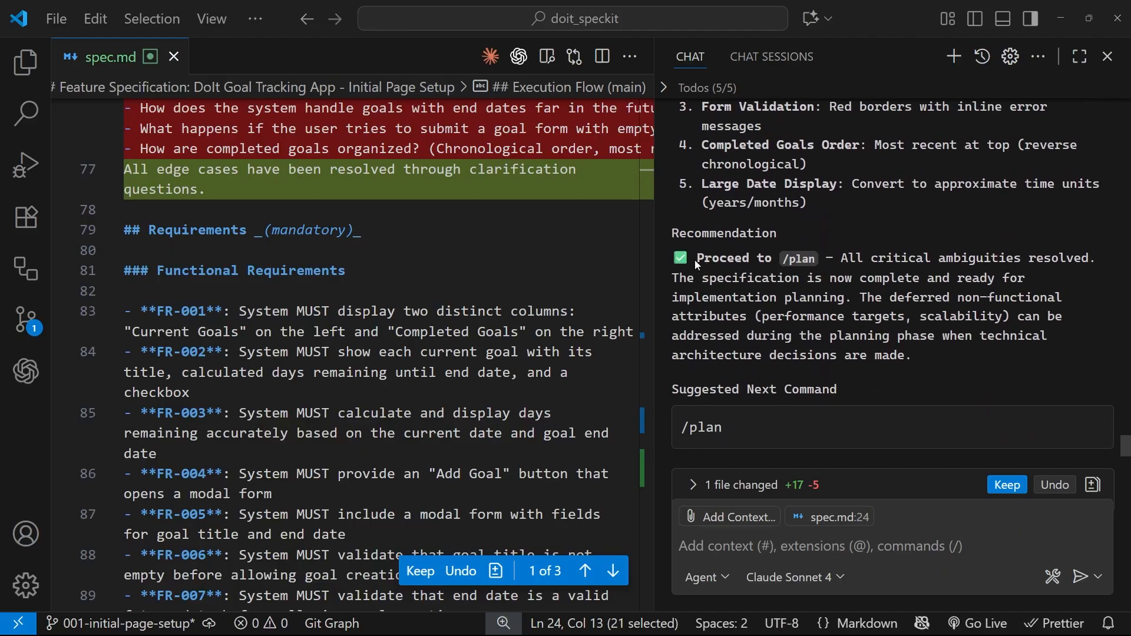
scroll(down, 3)
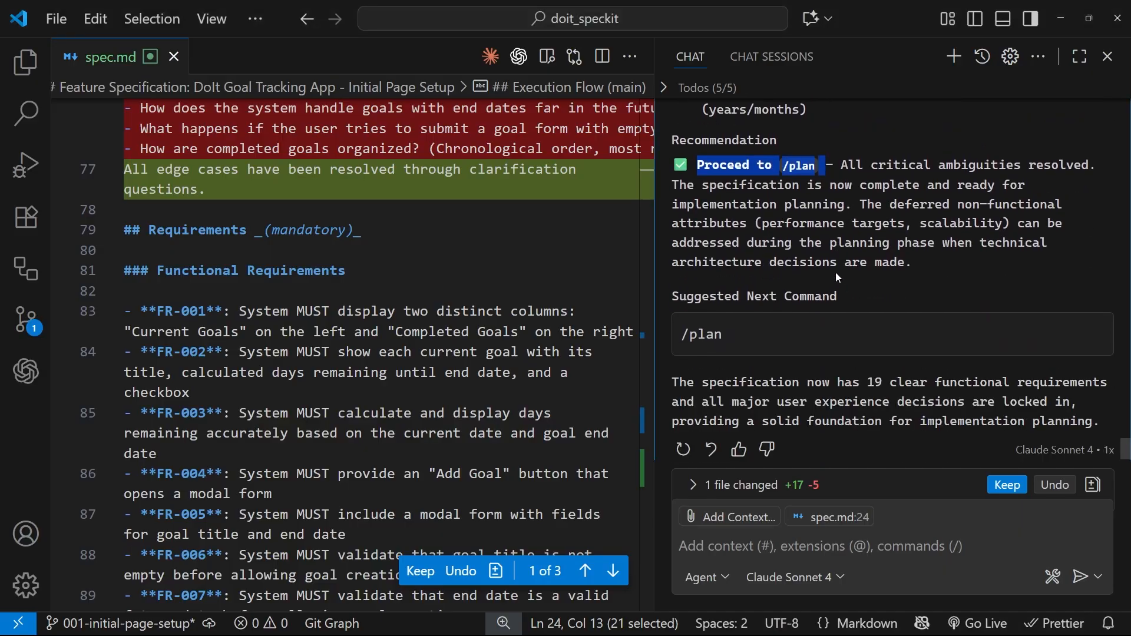
mouse_move(642, 364)
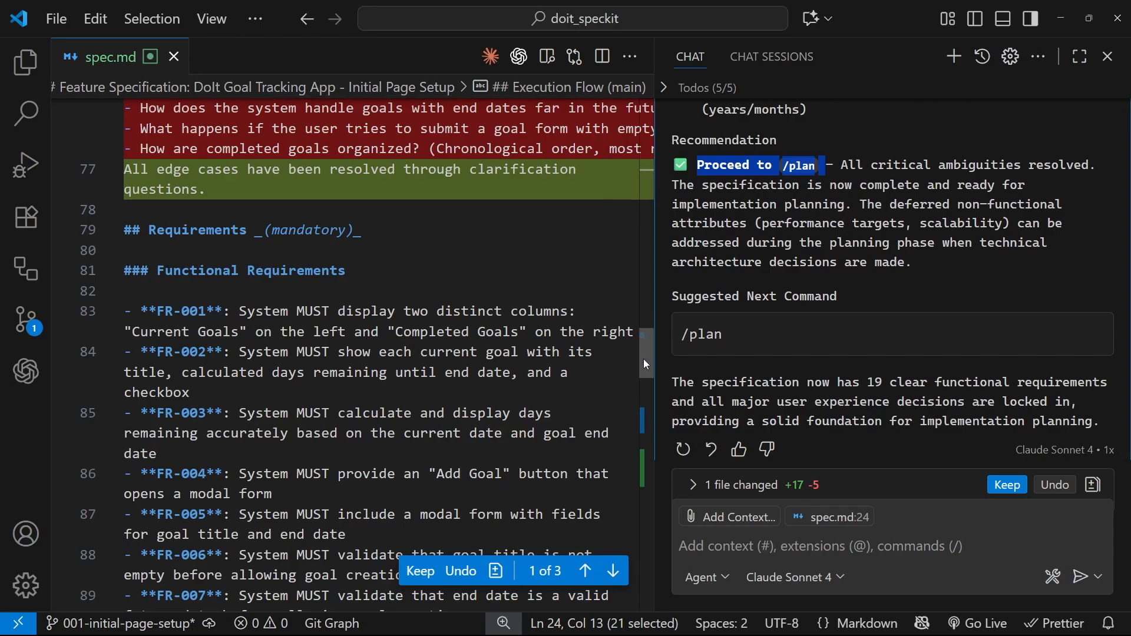
scroll(up, 3)
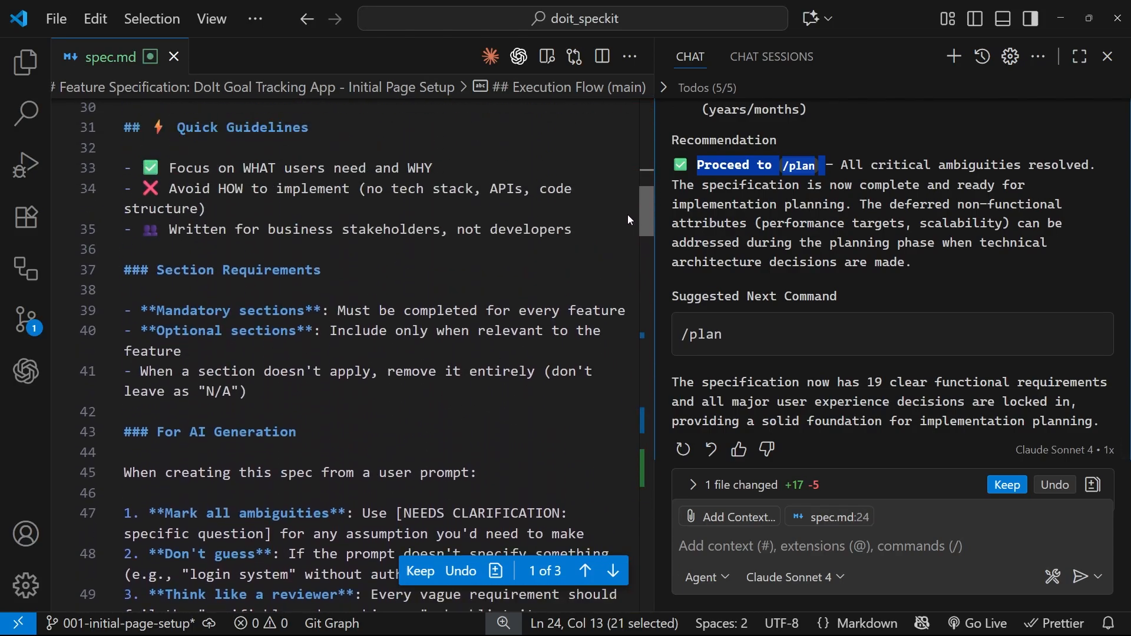
scroll(down, 3)
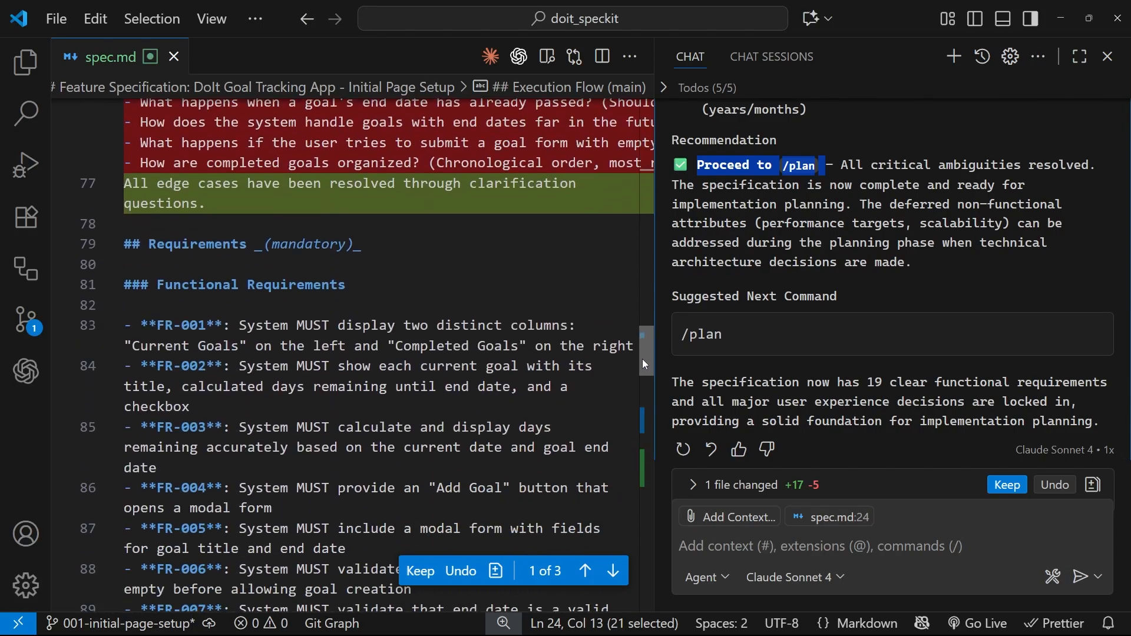
scroll(down, 3)
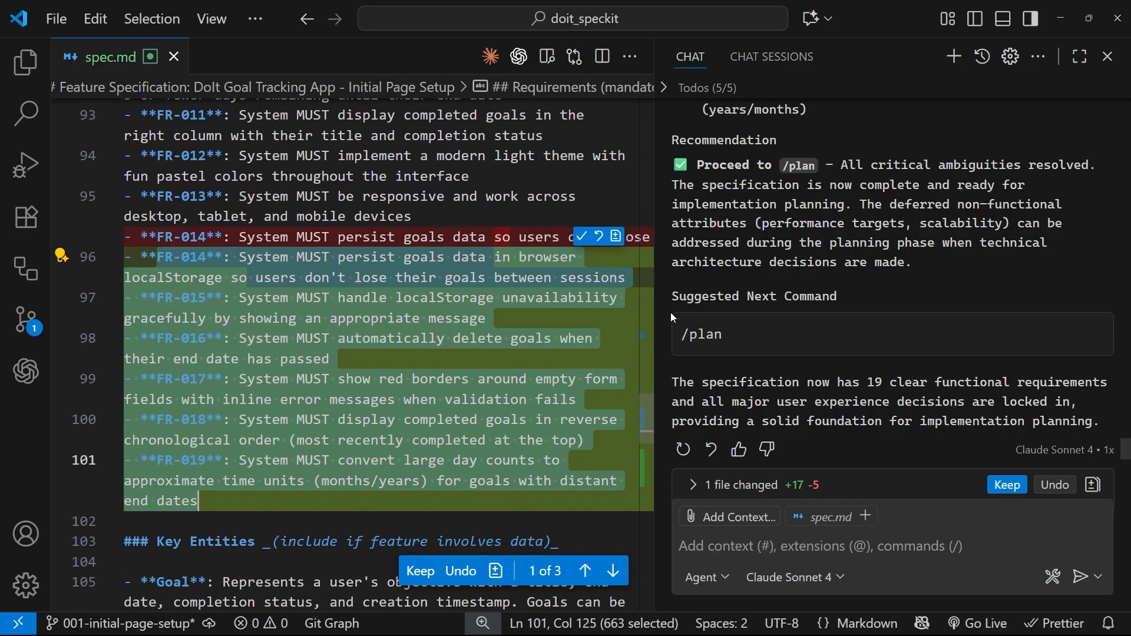
- Review FR-014–FR-019 and the Clarifications section, then keep all spec.md edits
scroll(down, 3)
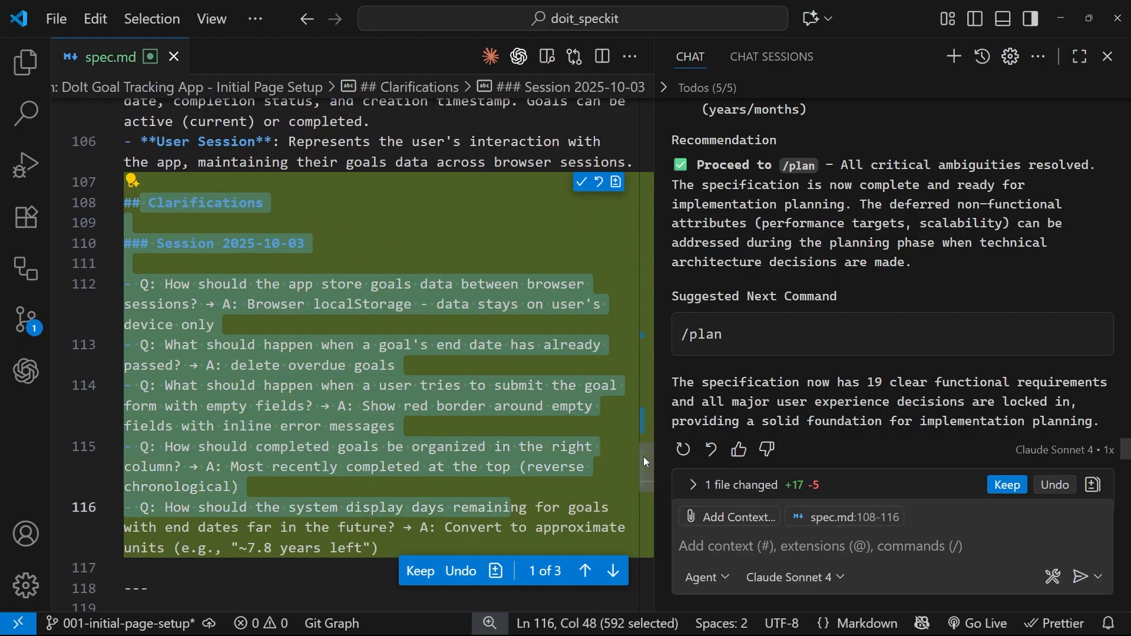
scroll(up, 3)
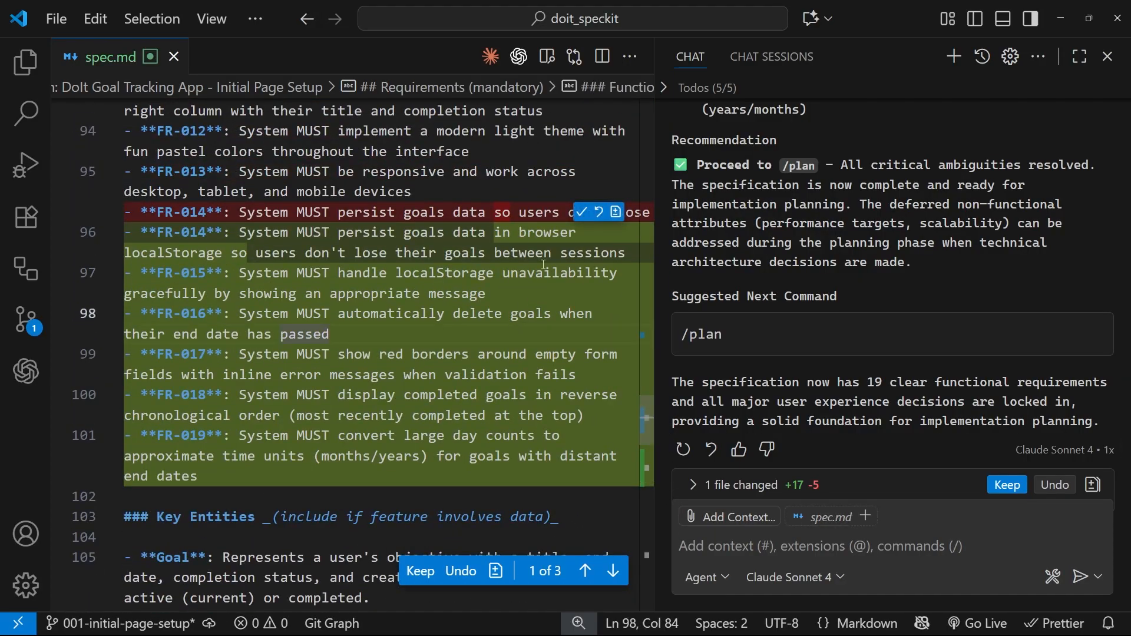
mouse_move(1007, 484)
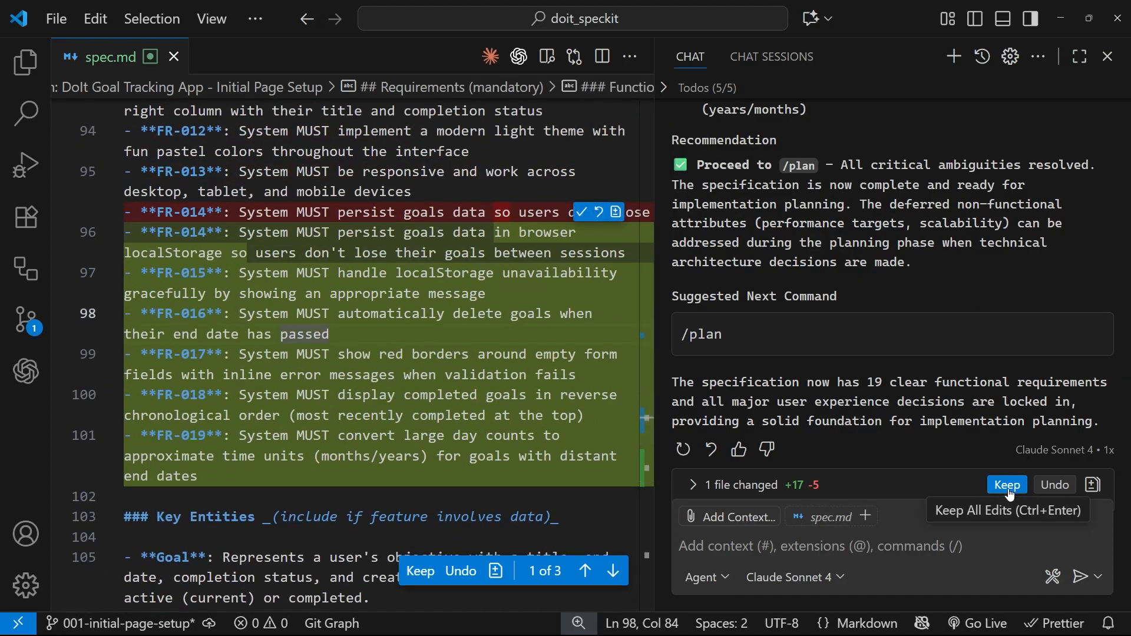
click(1005, 485)
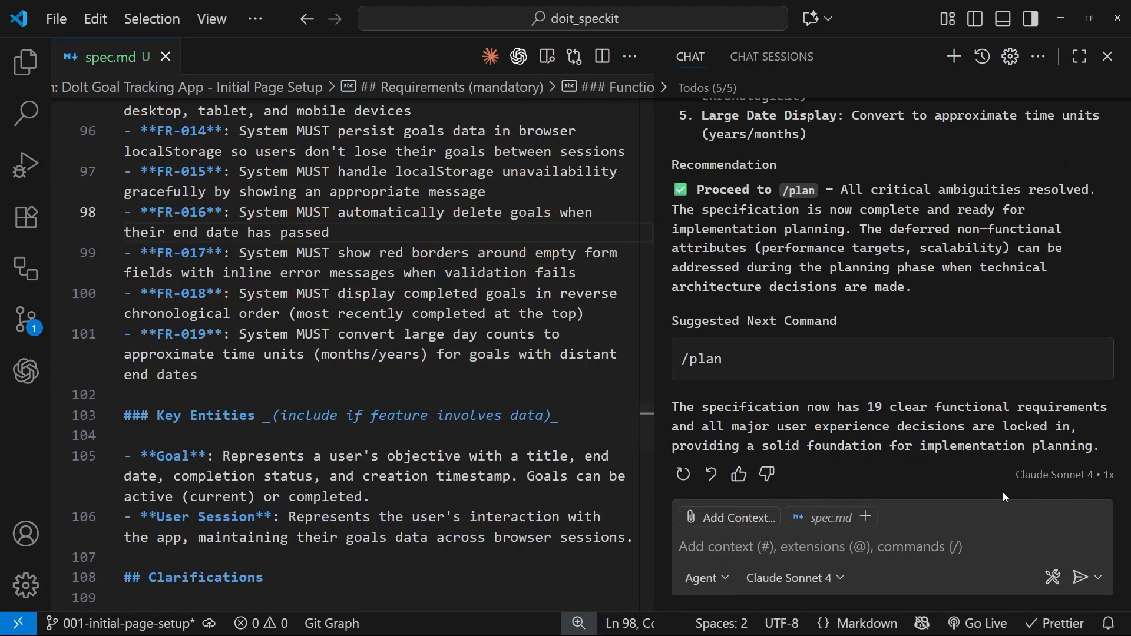